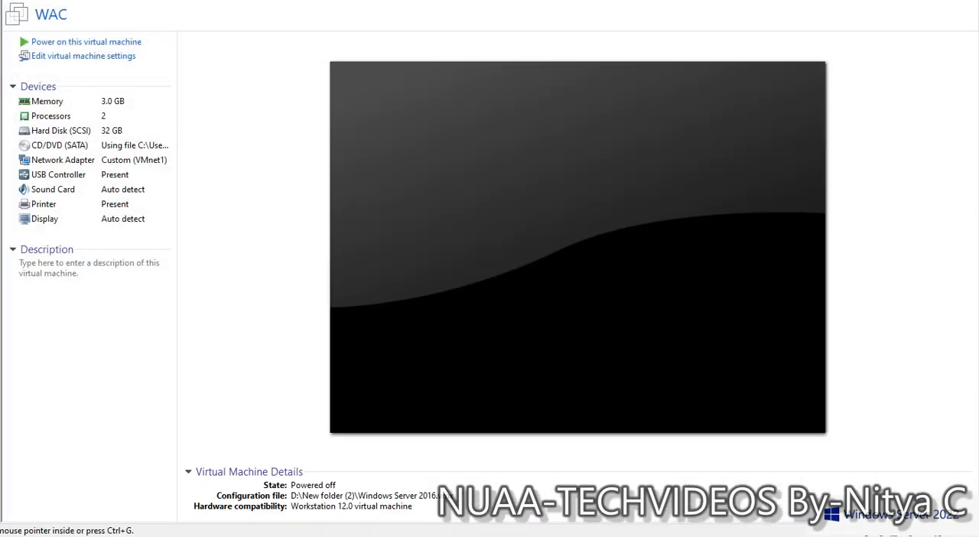
{"action": "mouse_move", "coordinate": [60, 130]}
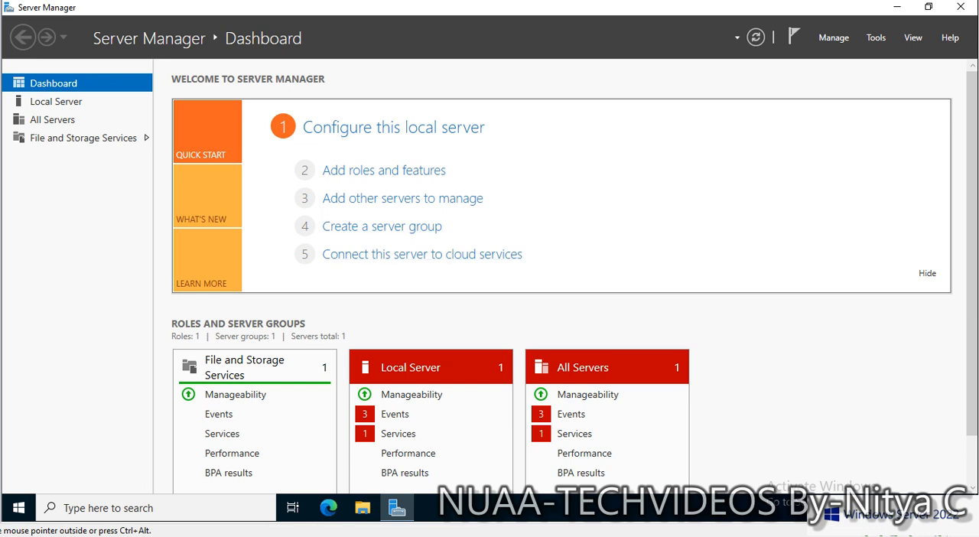
{"action": "right_click", "coordinate": [18, 508]}
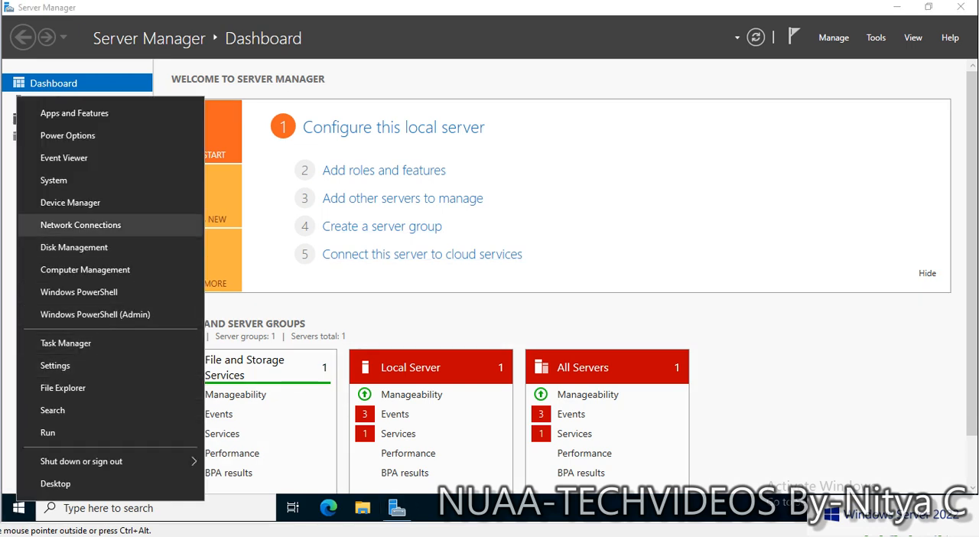
{"action": "left_click", "coordinate": [55, 364]}
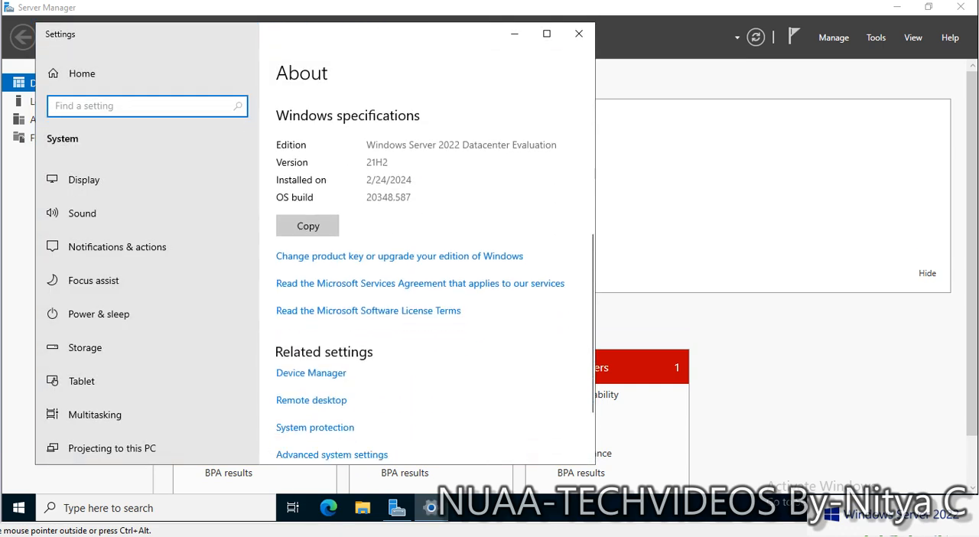
{"action": "scroll", "scroll_direction": "up", "scroll_amount": 3}
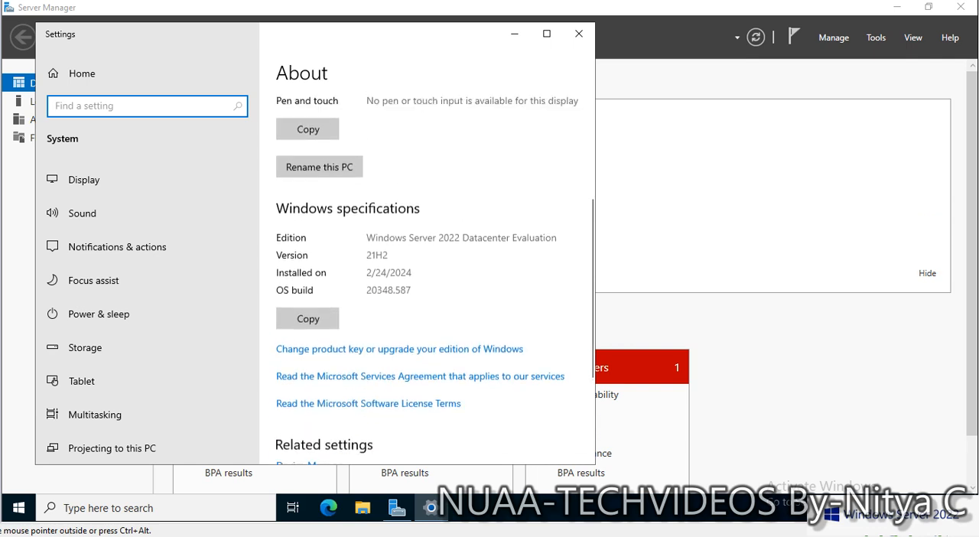
{"action": "scroll", "scroll_direction": "up", "scroll_amount": 3}
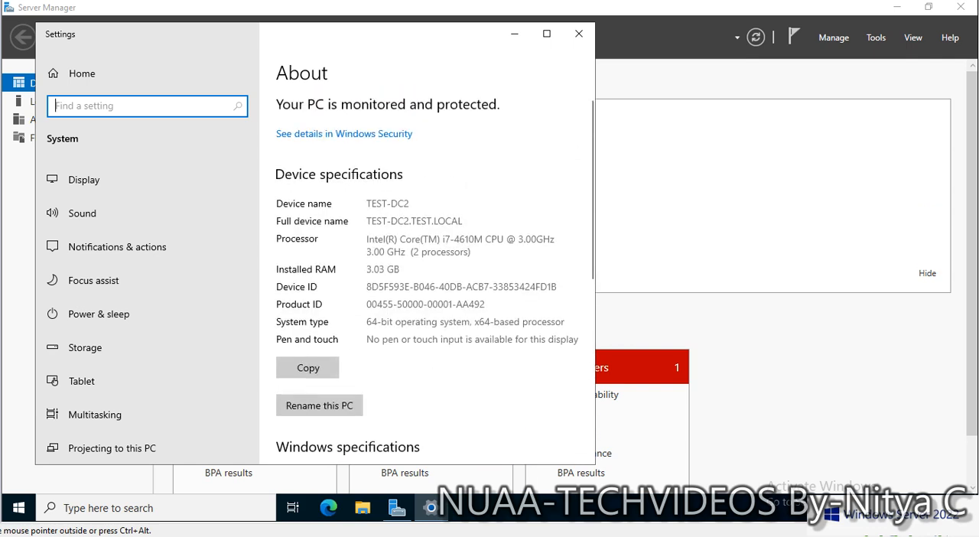
{"action": "double_click", "coordinate": [437, 220]}
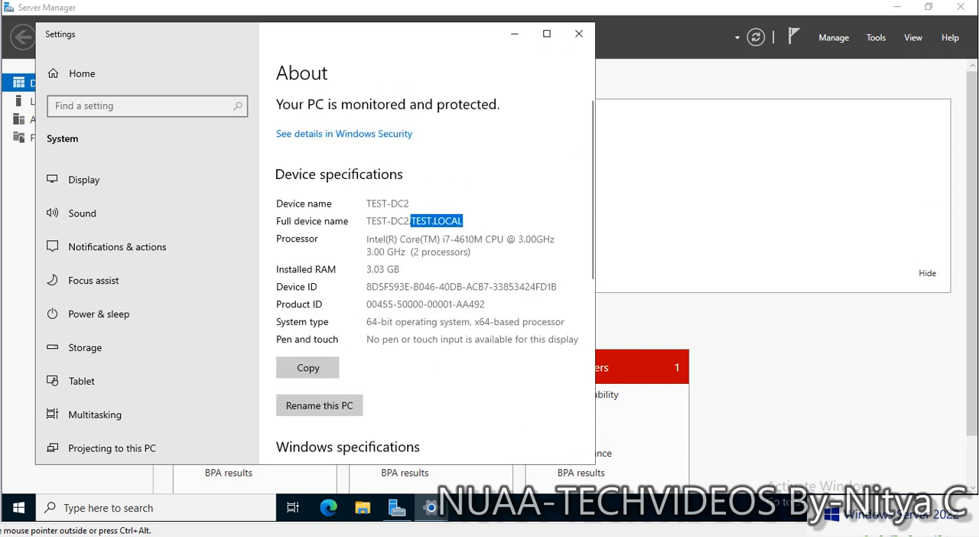
{"action": "left_click", "coordinate": [578, 34]}
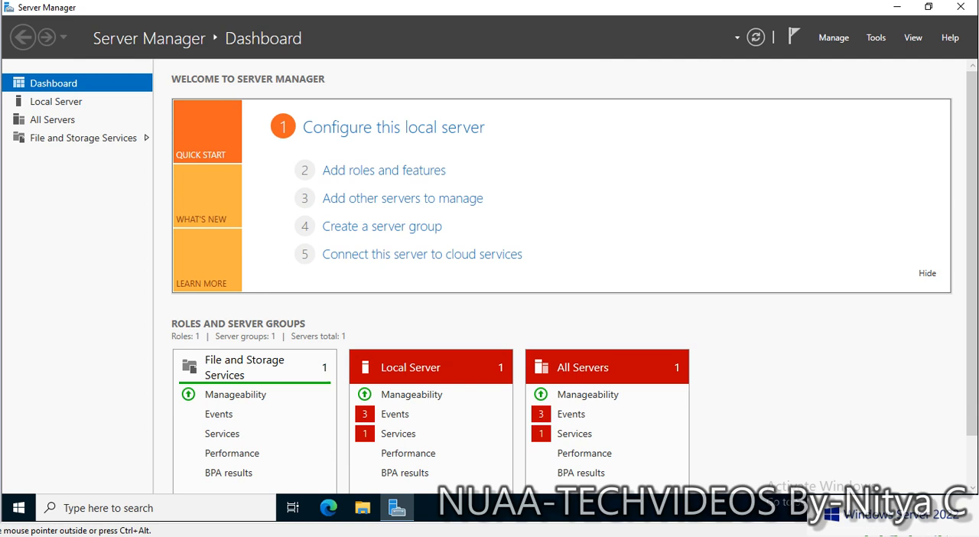
Start the Add Roles and Features wizard with role-based installation on destination server TEST-DC2.
{"action": "left_click", "coordinate": [833, 36]}
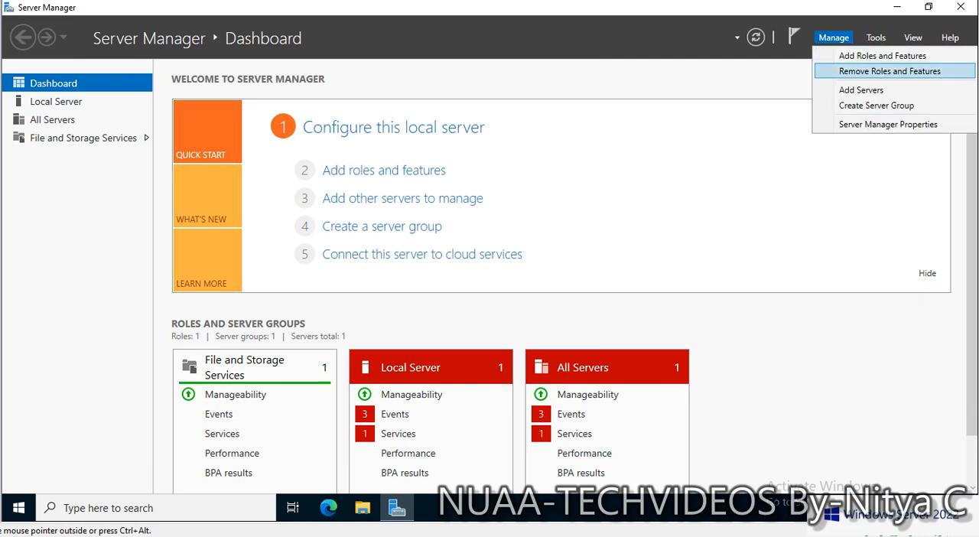
{"action": "left_click", "coordinate": [881, 55]}
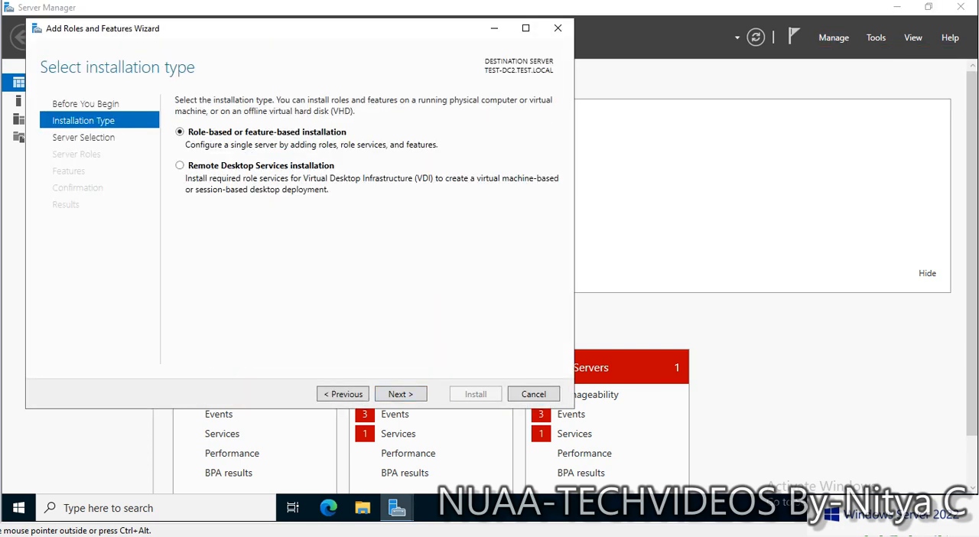
{"action": "left_click", "coordinate": [401, 395]}
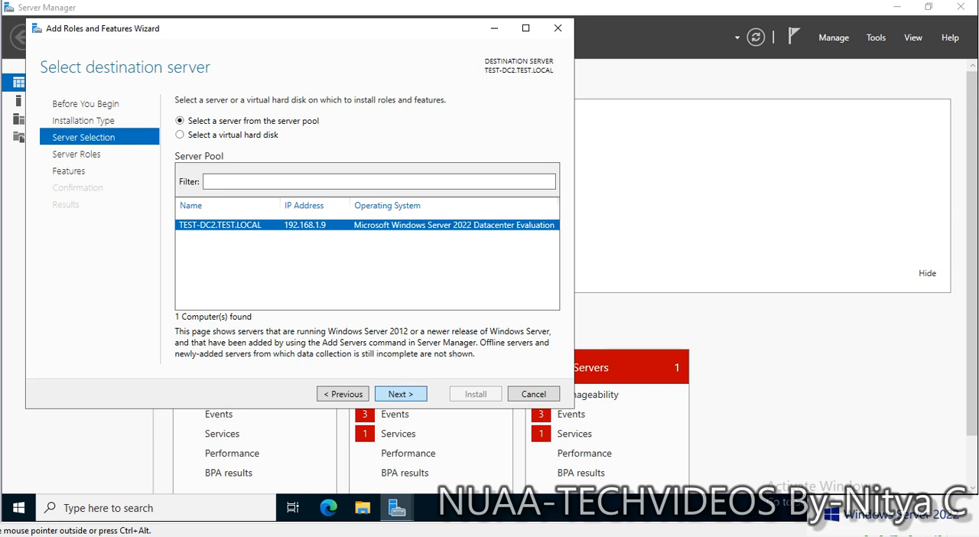
{"action": "left_click", "coordinate": [401, 393]}
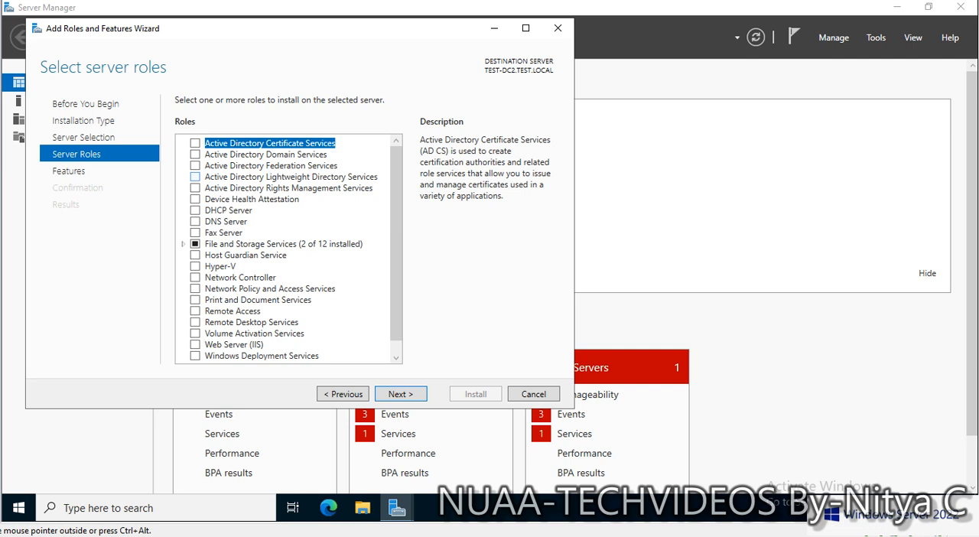
Select Active Directory Domain Services with its management tools, then mark DNS Server.
{"action": "left_click", "coordinate": [266, 153]}
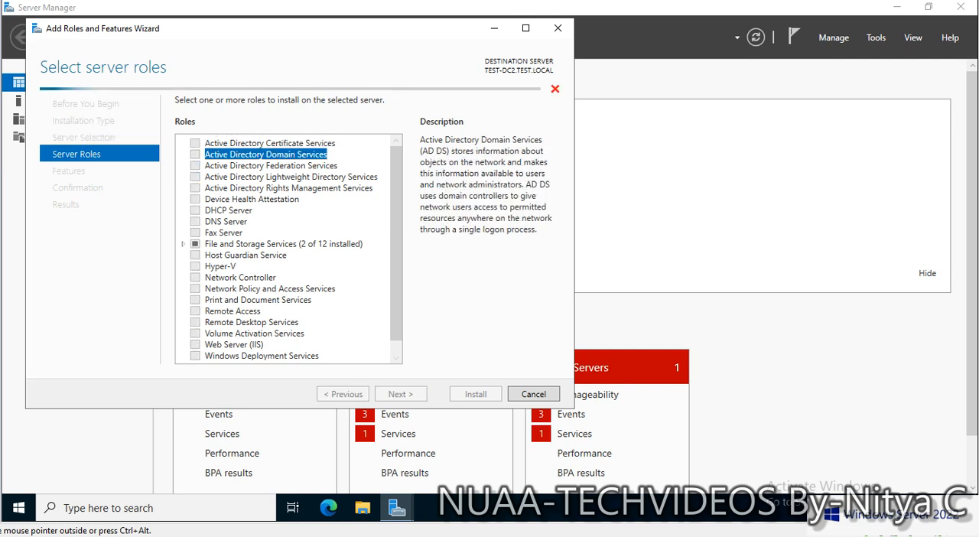
{"action": "left_click", "coordinate": [196, 153]}
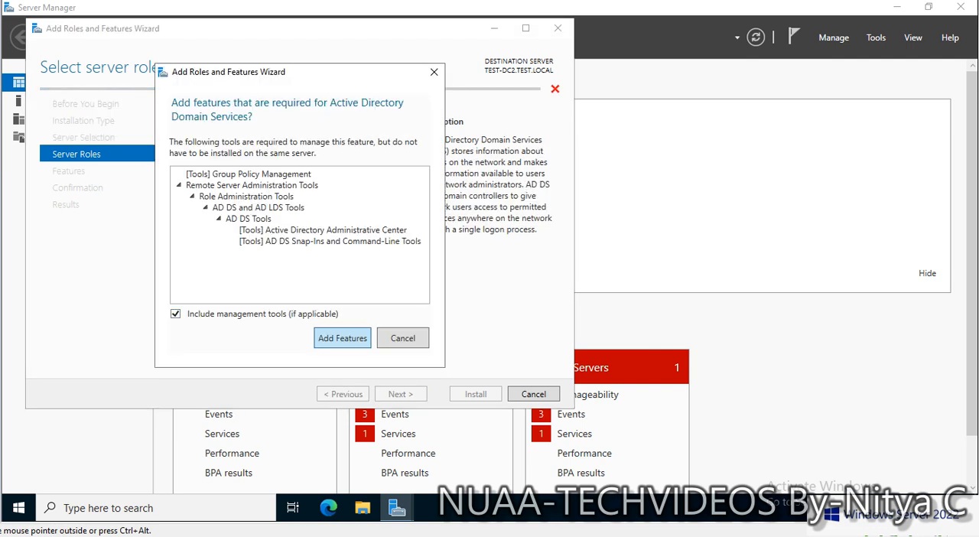
{"action": "left_click", "coordinate": [343, 338]}
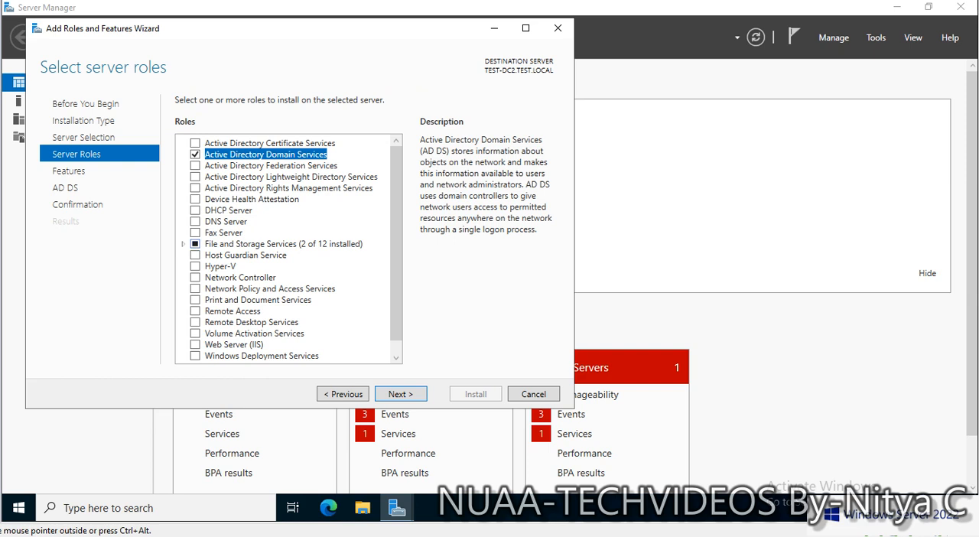
{"action": "left_click", "coordinate": [195, 220]}
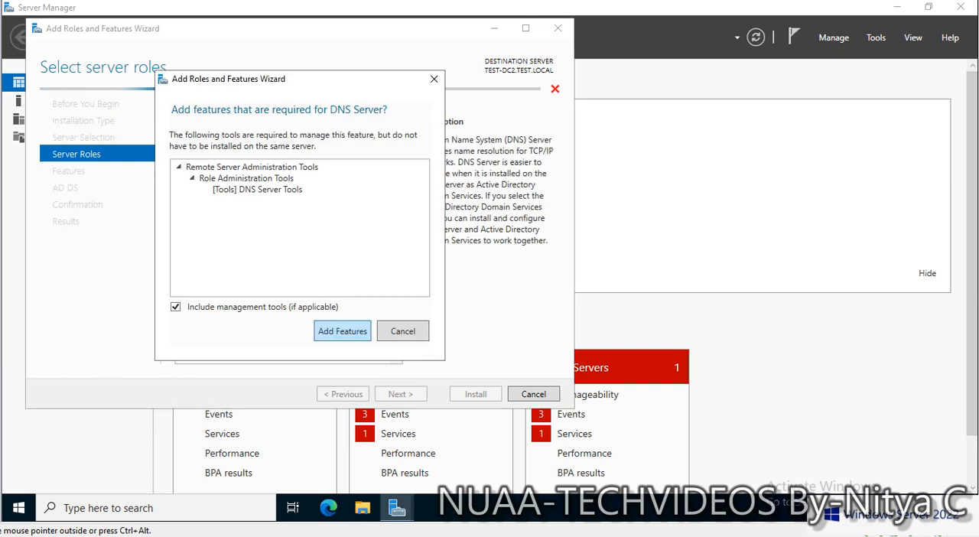
Include DNS Server's required tools and advance past Features, AD DS and DNS pages to Confirmation.
{"action": "left_click", "coordinate": [343, 330]}
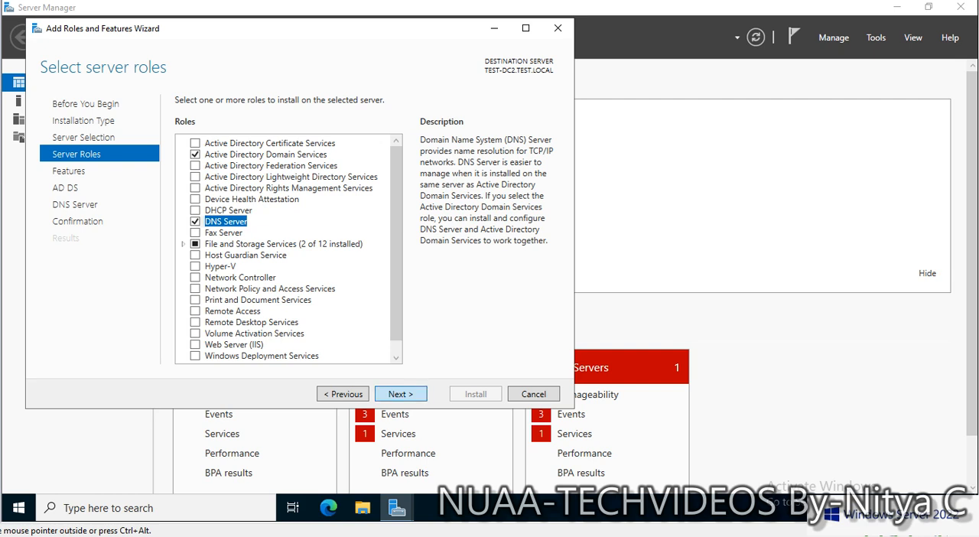
{"action": "left_click", "coordinate": [399, 393]}
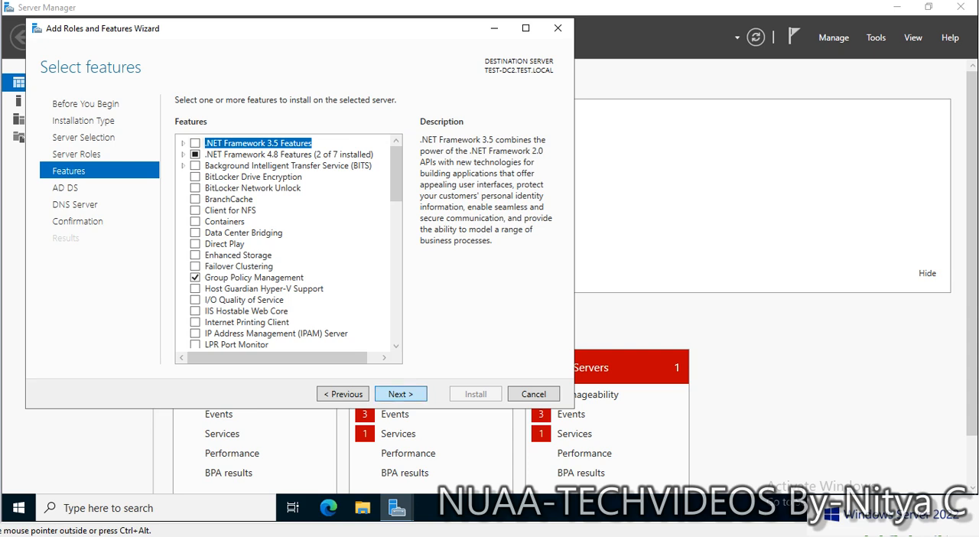
{"action": "left_click", "coordinate": [400, 393]}
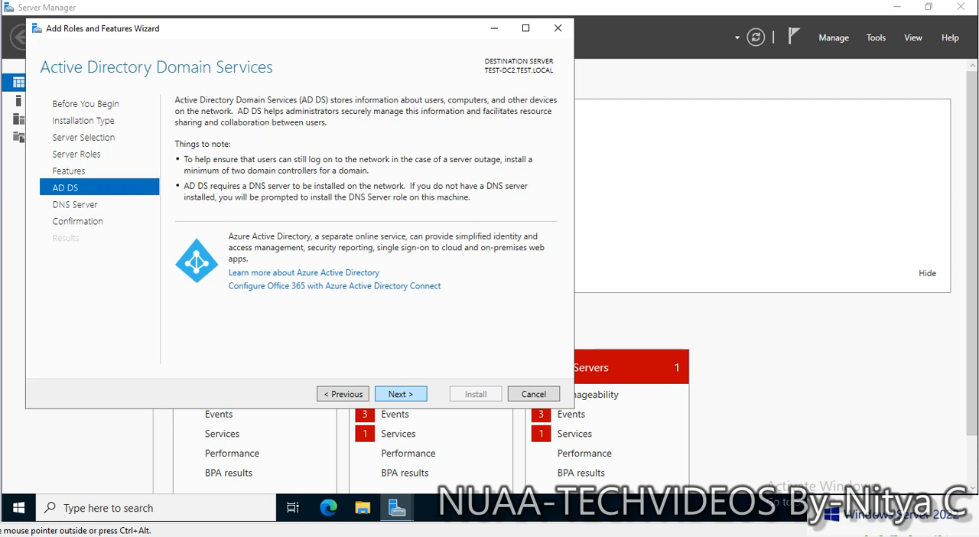
{"action": "left_click", "coordinate": [401, 393]}
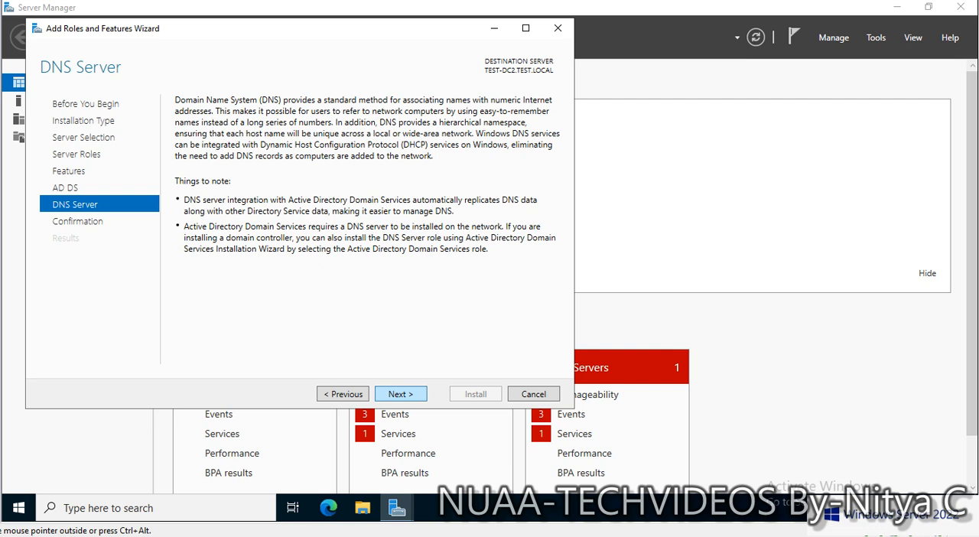
{"action": "left_click", "coordinate": [401, 393]}
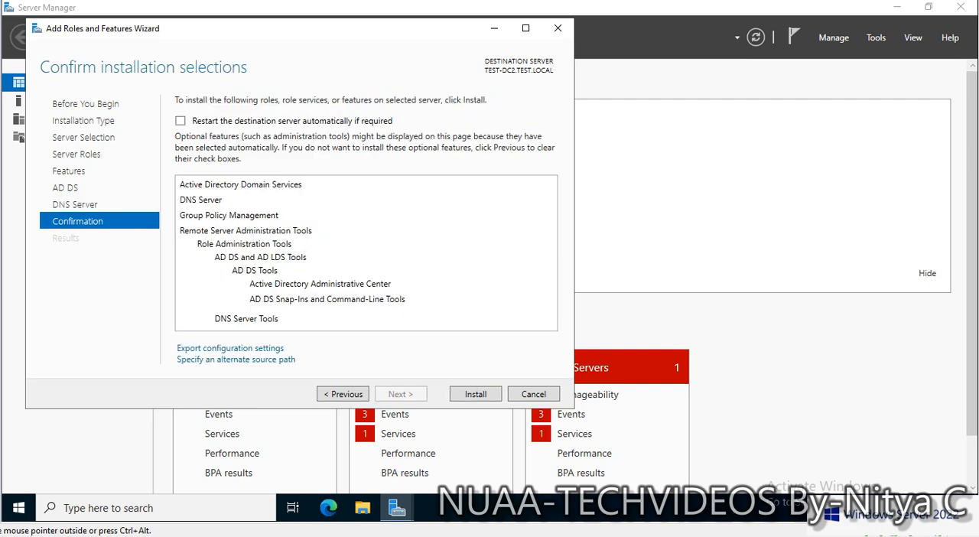
Allow automatic restart of the destination server and install AD DS, DNS Server and tools.
{"action": "left_click", "coordinate": [181, 121]}
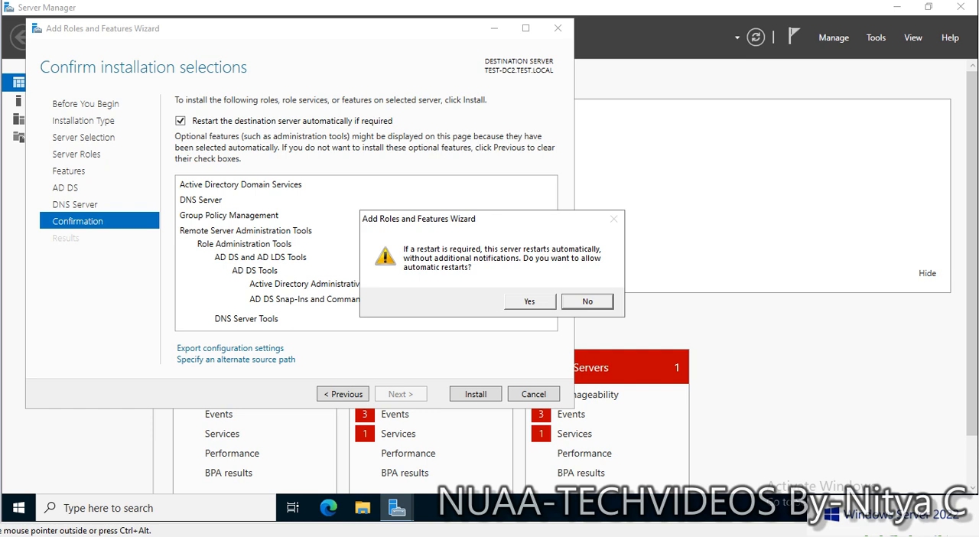
{"action": "left_click", "coordinate": [529, 300]}
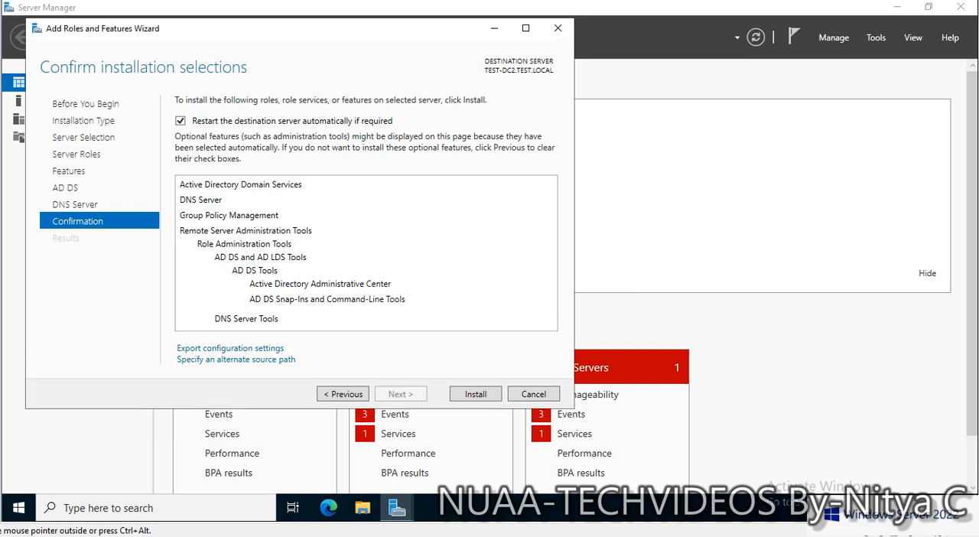
{"action": "left_click", "coordinate": [474, 393]}
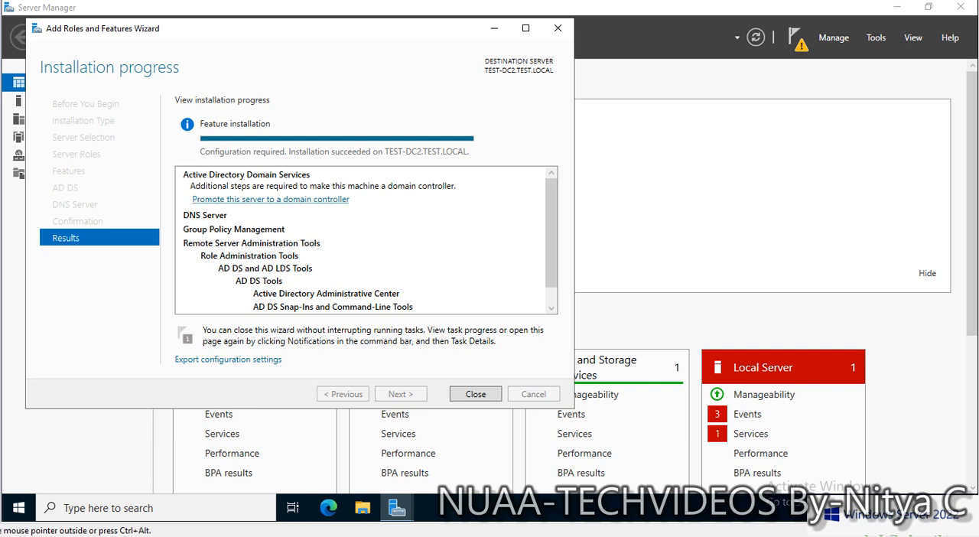
Launch domain controller promotion for TEST.LOCAL and bring up the deployment credentials prompt.
{"action": "left_click", "coordinate": [269, 198]}
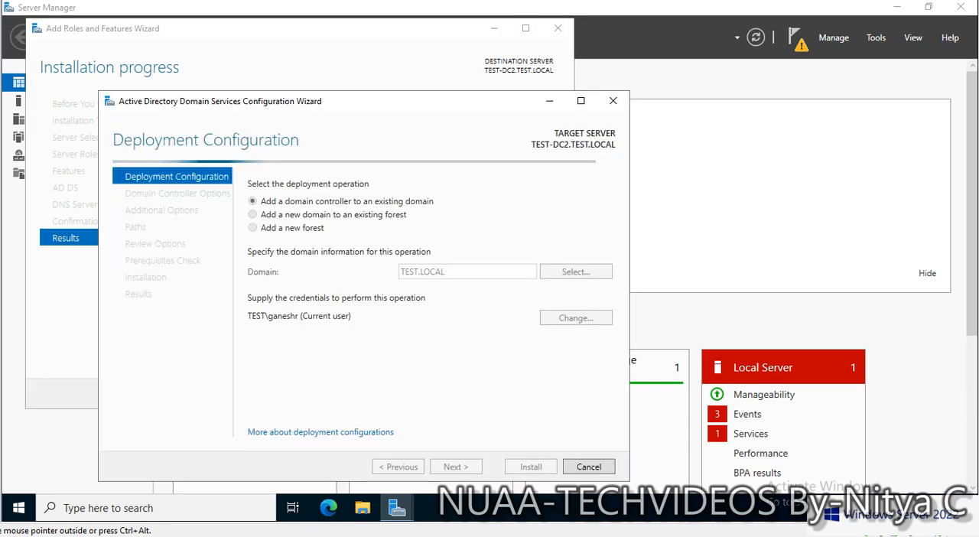
{"action": "left_click", "coordinate": [581, 101]}
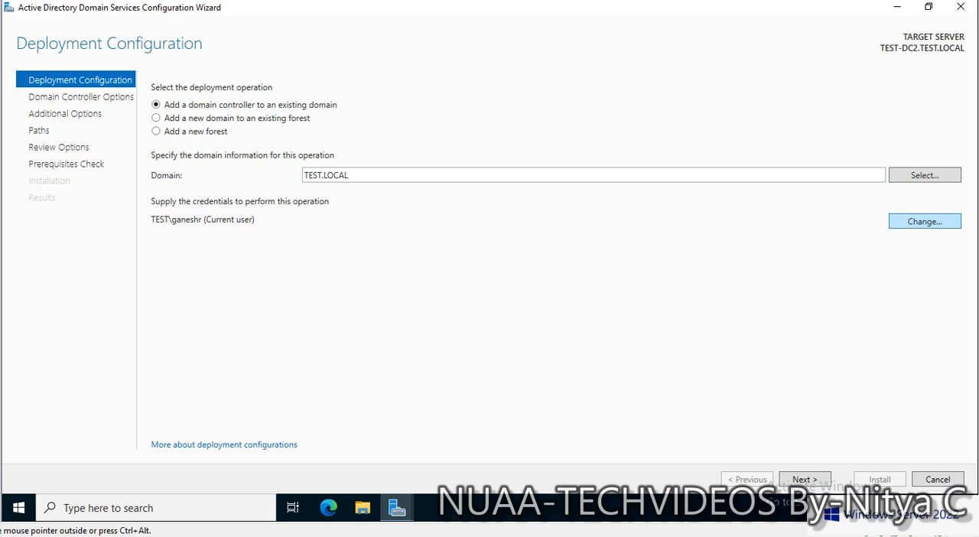
{"action": "left_click", "coordinate": [924, 221]}
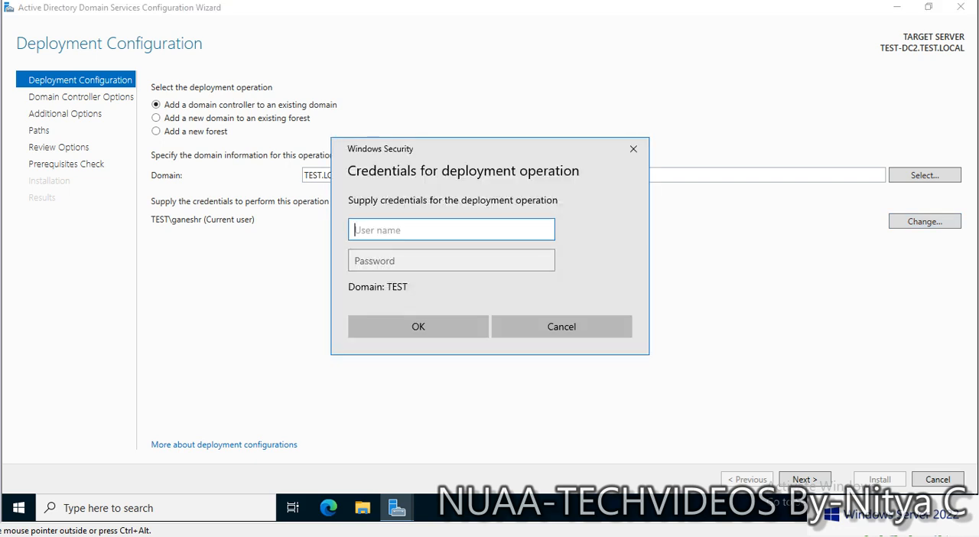
Enter TEST\ganesh domain user name and password and confirm the credentials.
{"action": "type", "text": "gan"}
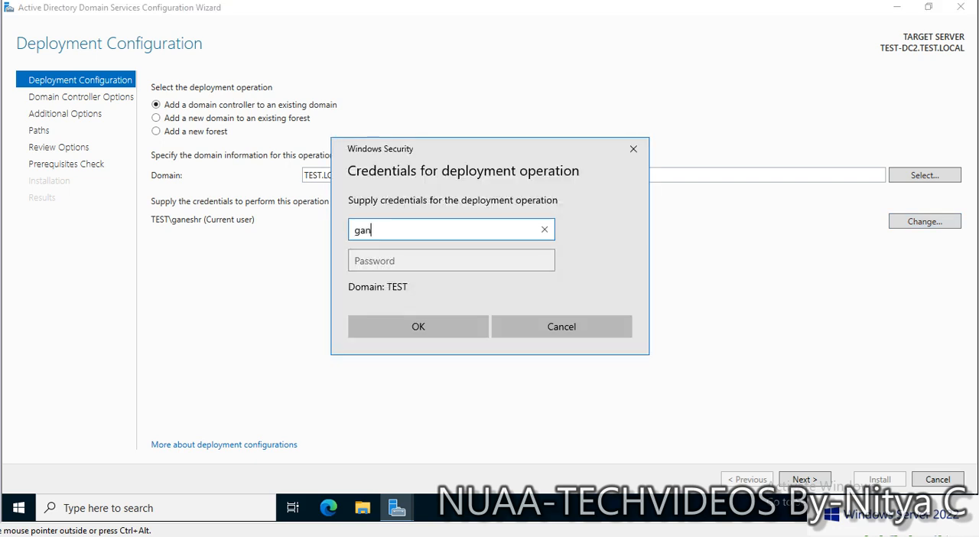
{"action": "type", "text": "eshr"}
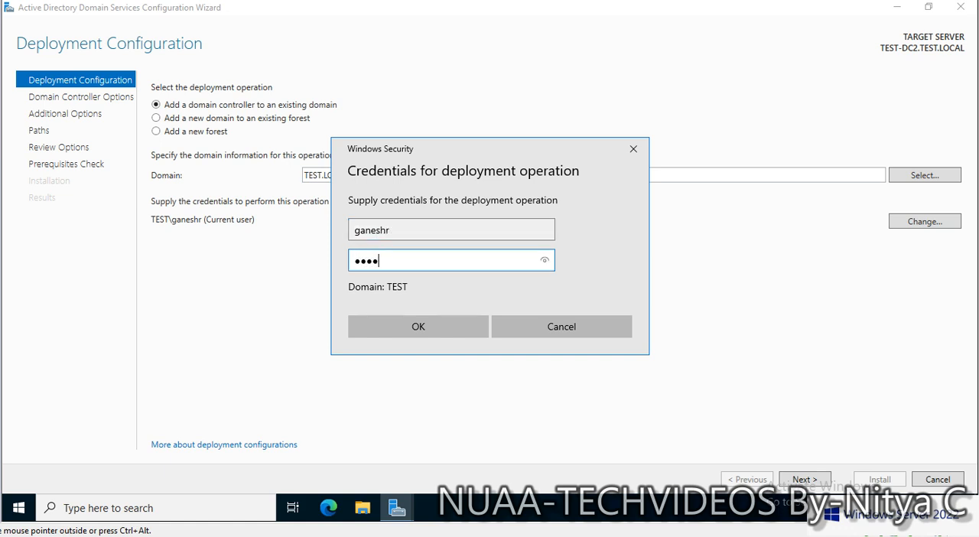
{"action": "type", "text": "assword"}
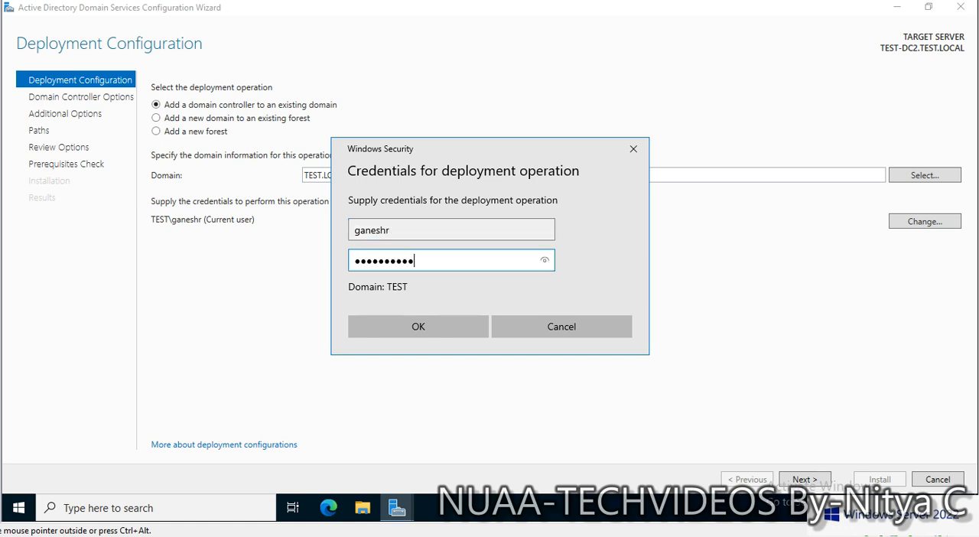
{"action": "left_click", "coordinate": [417, 325]}
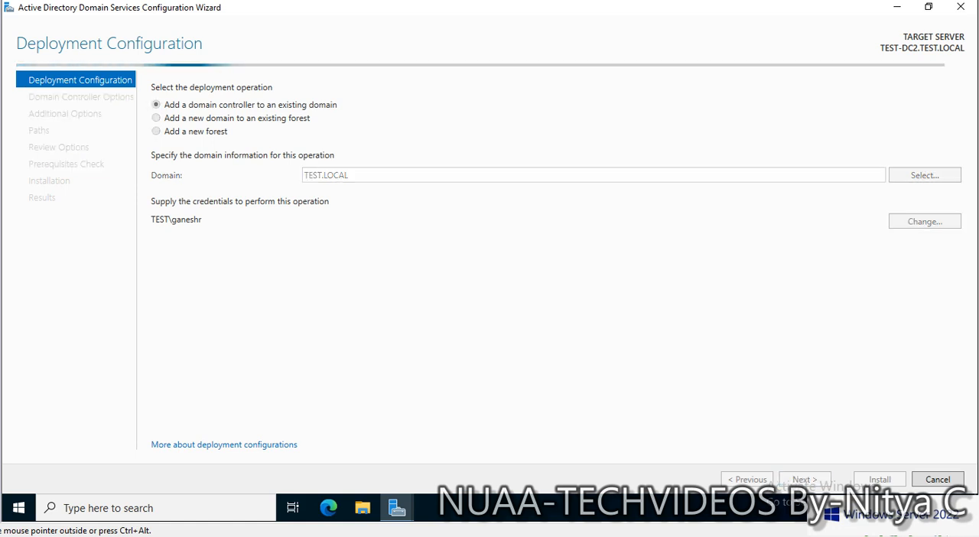
Select Read only domain controller (RODC), enter and confirm the DSRM password, and proceed to RODC Options.
{"action": "left_click", "coordinate": [805, 479]}
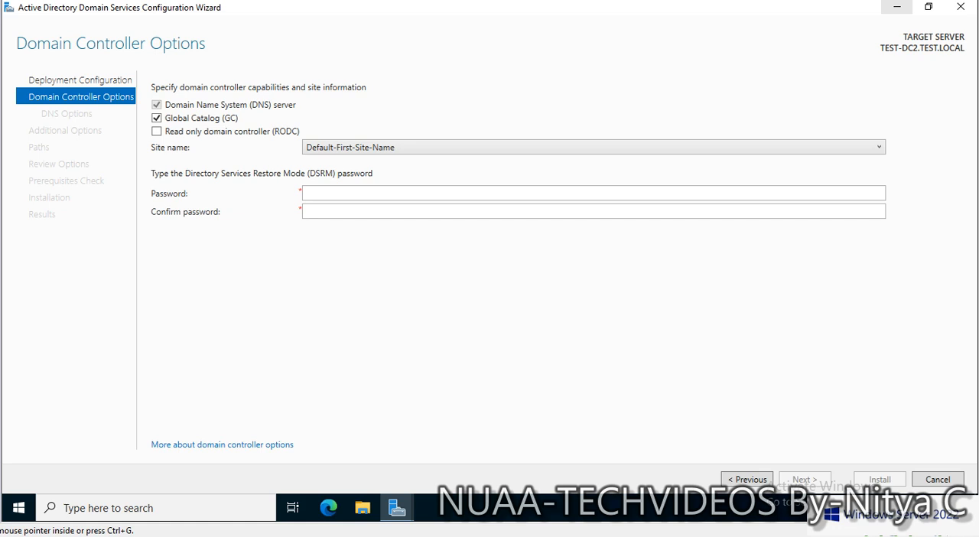
{"action": "left_click", "coordinate": [156, 132]}
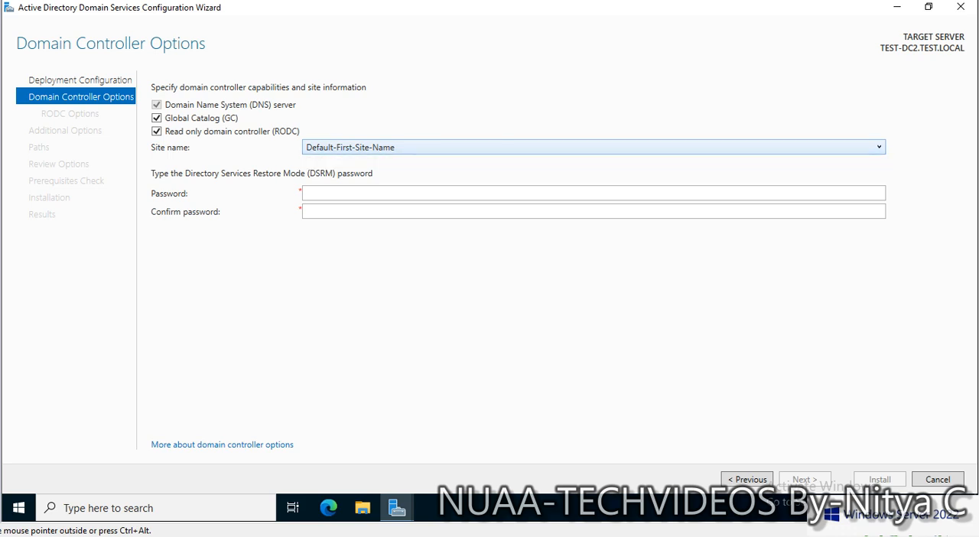
{"action": "left_click", "coordinate": [878, 147]}
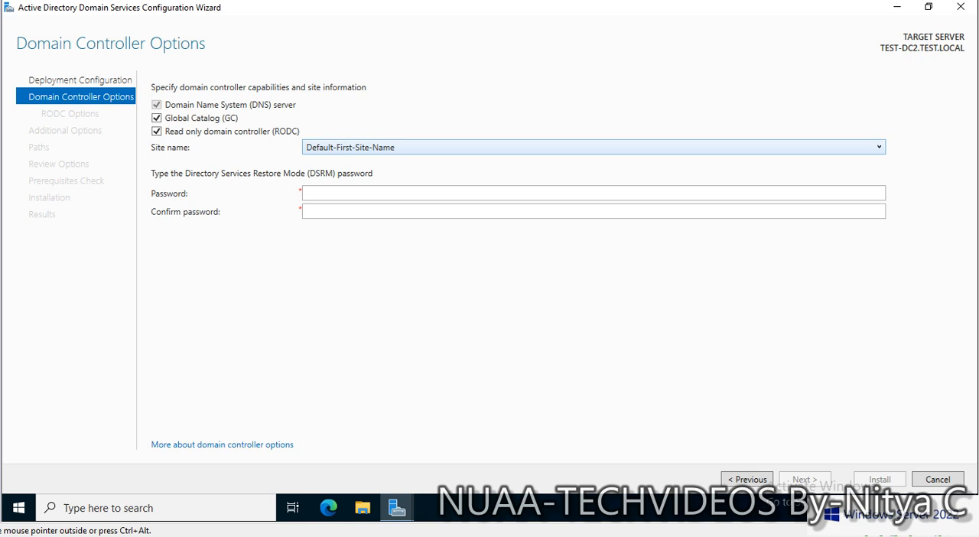
{"action": "left_click", "coordinate": [878, 147]}
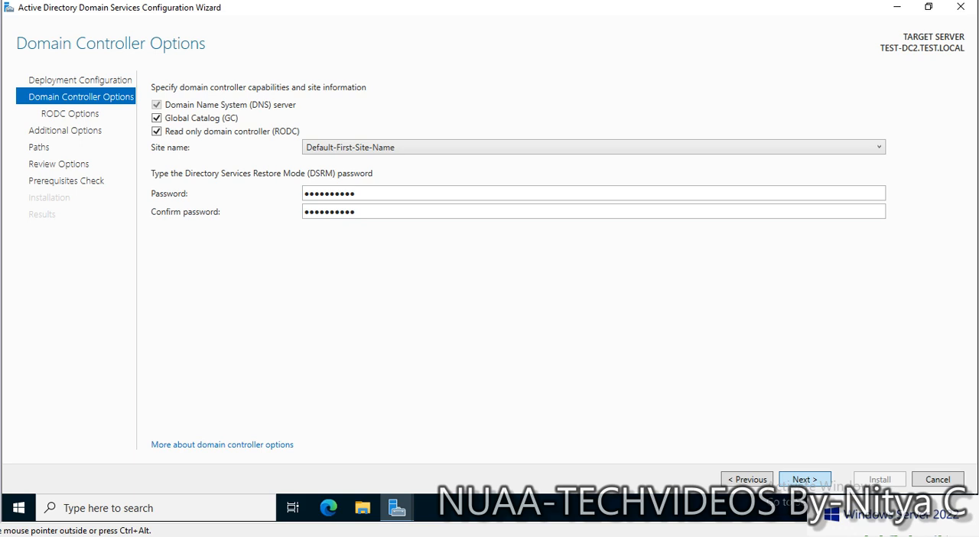
{"action": "left_click", "coordinate": [804, 479]}
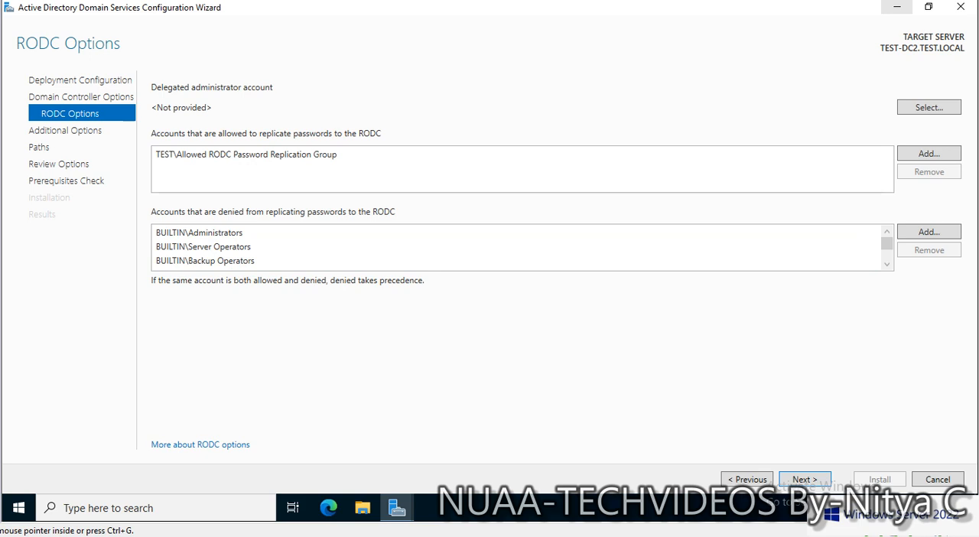
Set 'domain admins' (TEST\Domain Admins) as the delegated administrator account.
{"action": "left_click", "coordinate": [929, 107]}
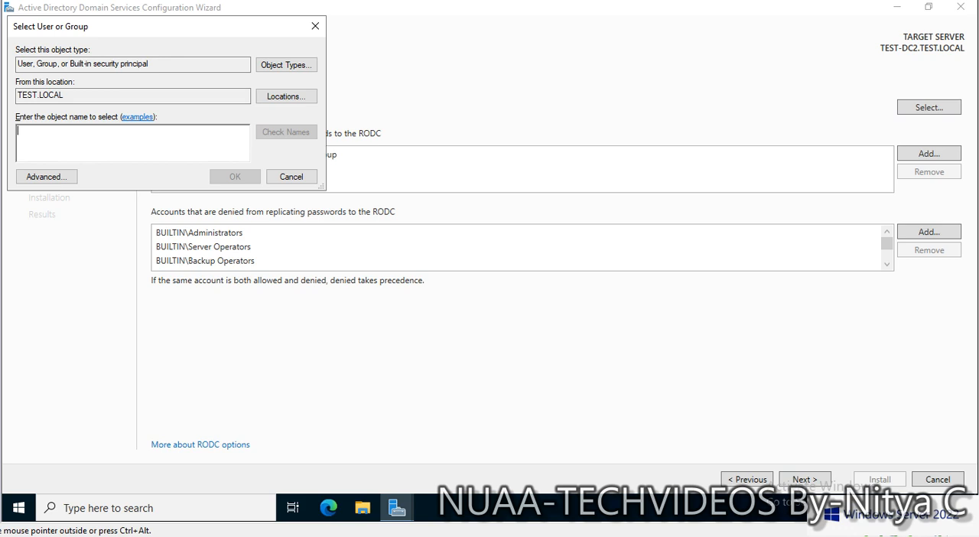
{"action": "type", "text": "domain"}
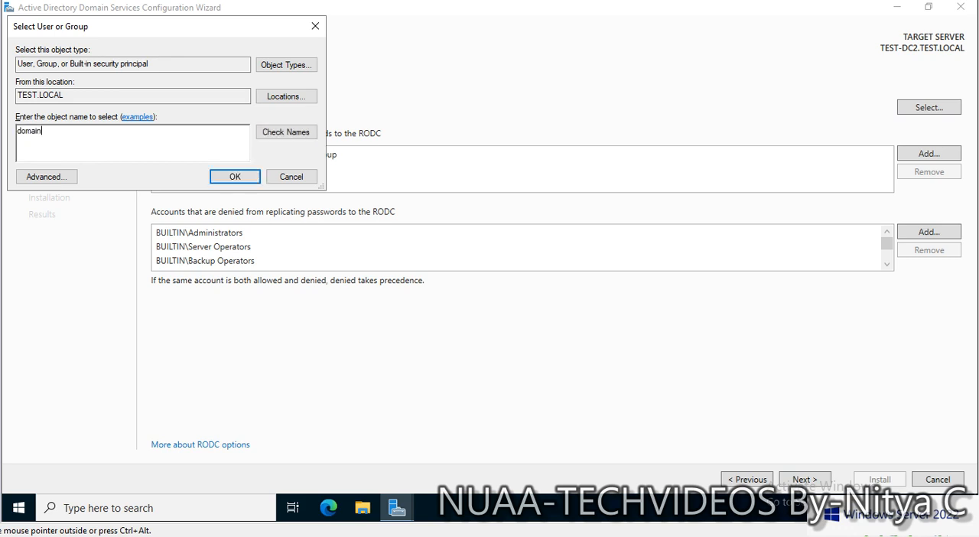
{"action": "type", "text": "admins"}
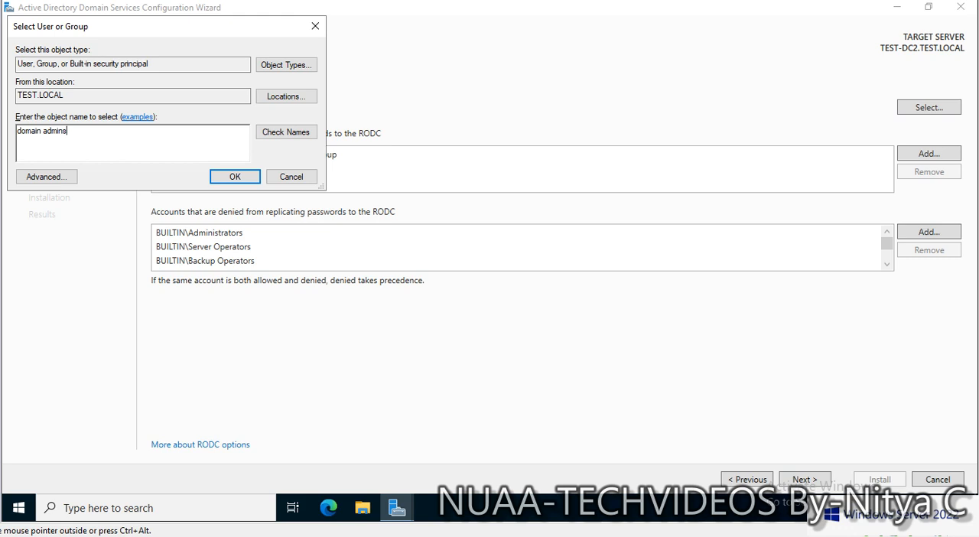
{"action": "left_click", "coordinate": [286, 132]}
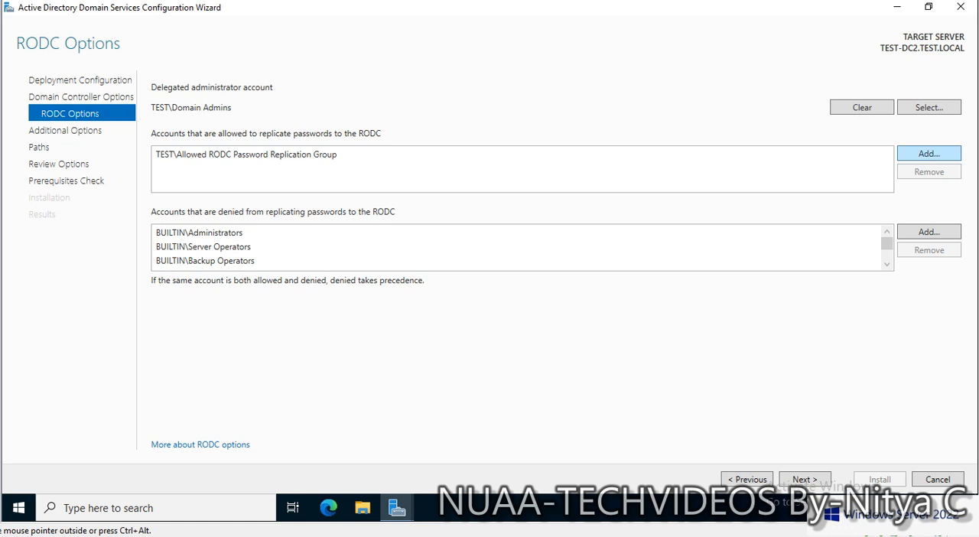
Add 'domain users' to the accounts allowed to replicate passwords to the RODC.
{"action": "left_click", "coordinate": [929, 153]}
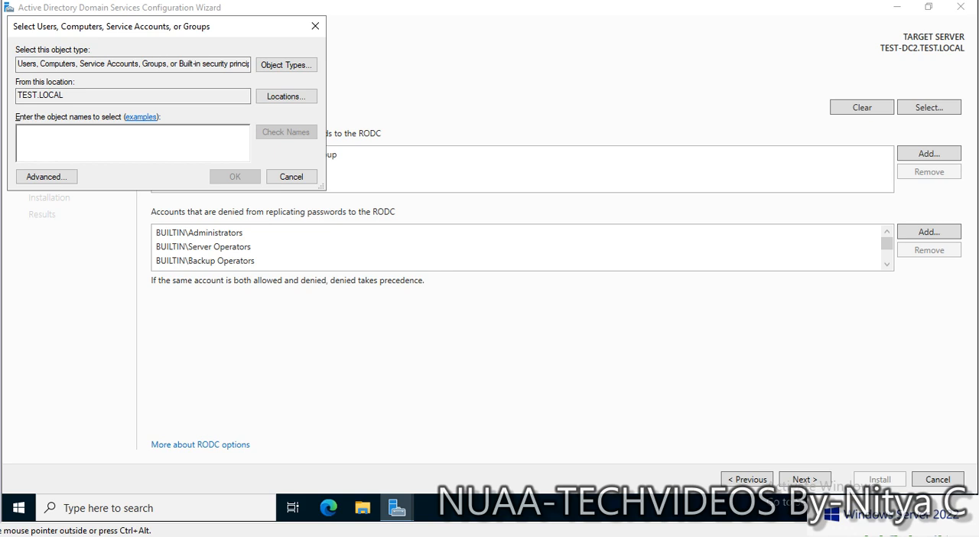
{"action": "left_click", "coordinate": [132, 143]}
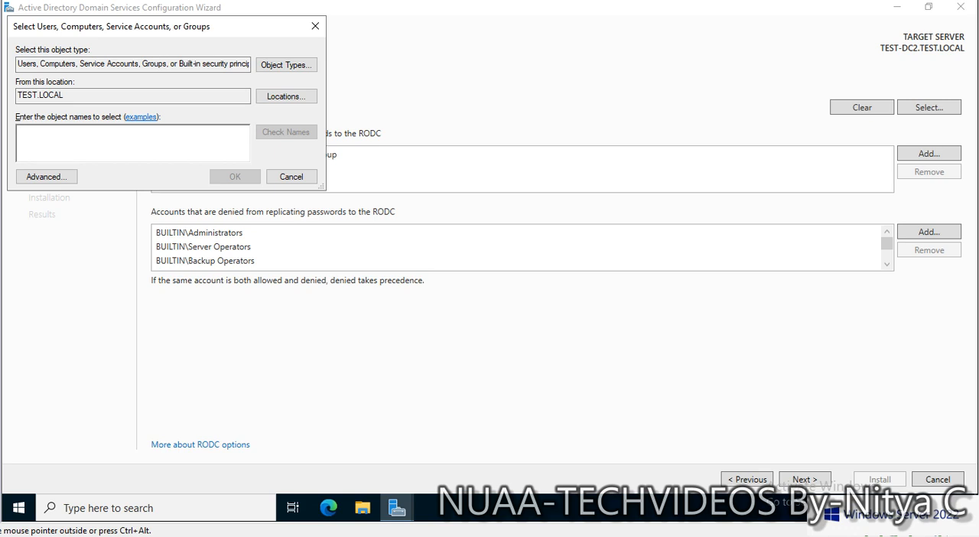
{"action": "left_click", "coordinate": [132, 143]}
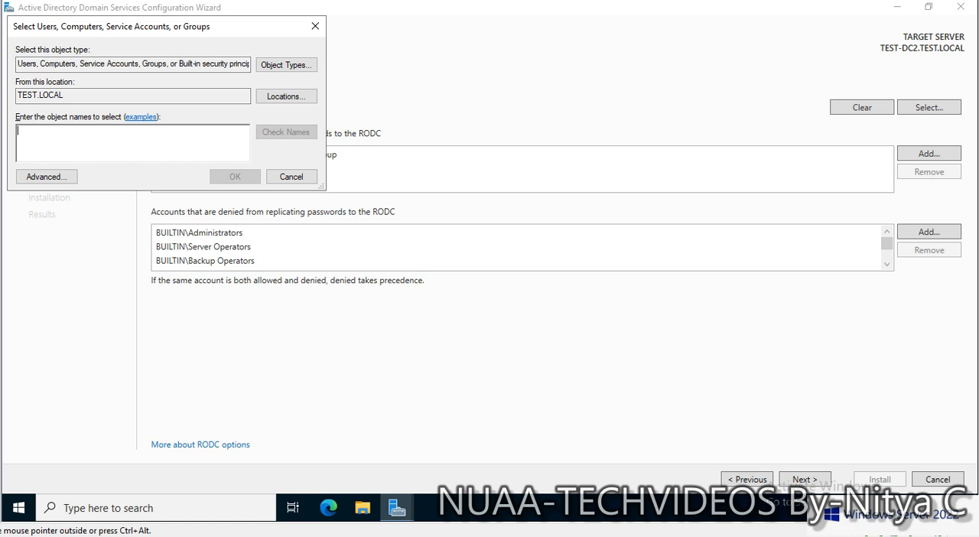
{"action": "type", "text": "domain"}
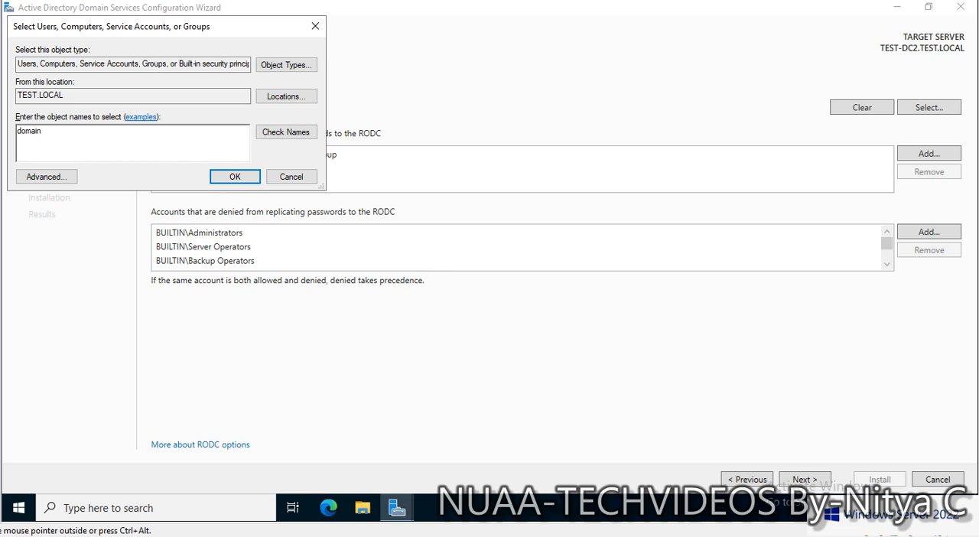
{"action": "type", "text": "users"}
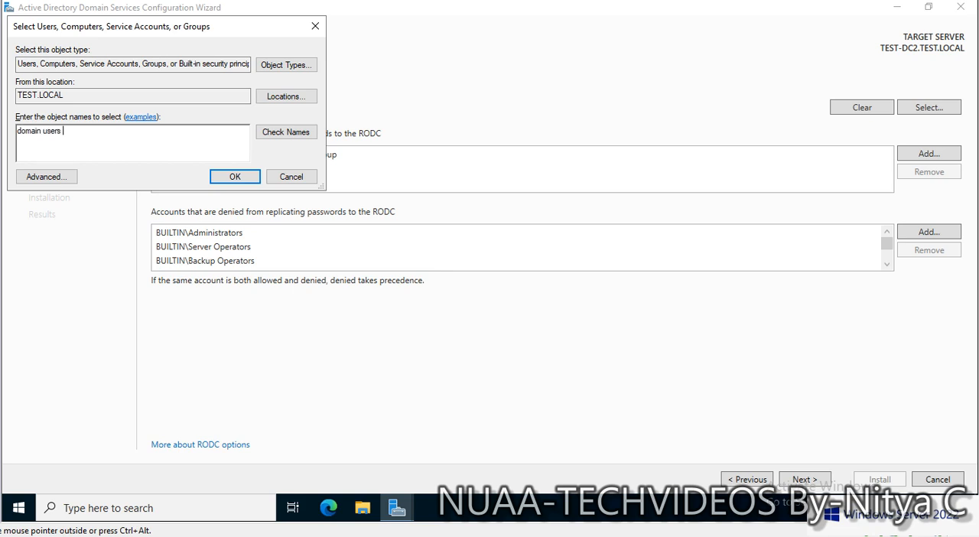
{"action": "left_click", "coordinate": [286, 131]}
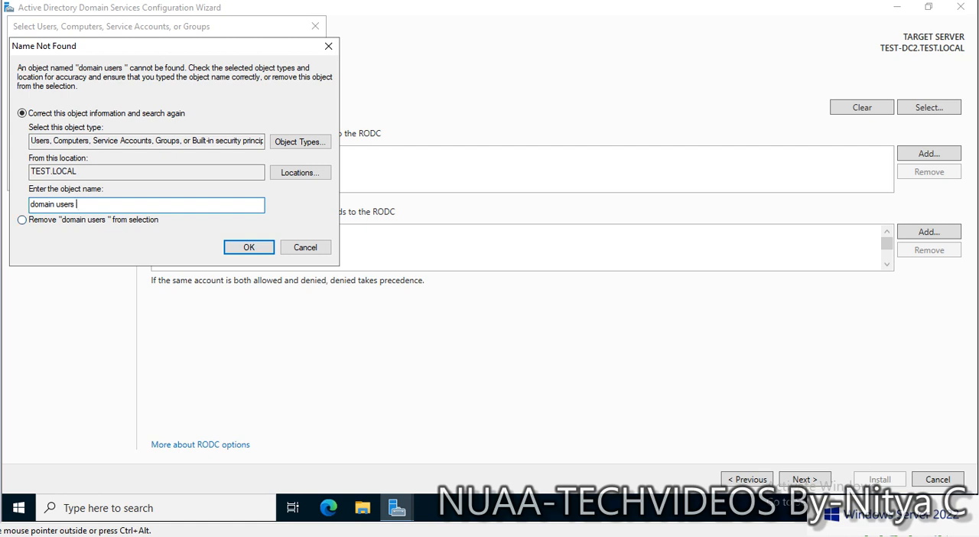
Correct the trailing space in the Name Not Found dialog so TEST\Domain Users resolves.
{"action": "key", "text": "Backspace"}
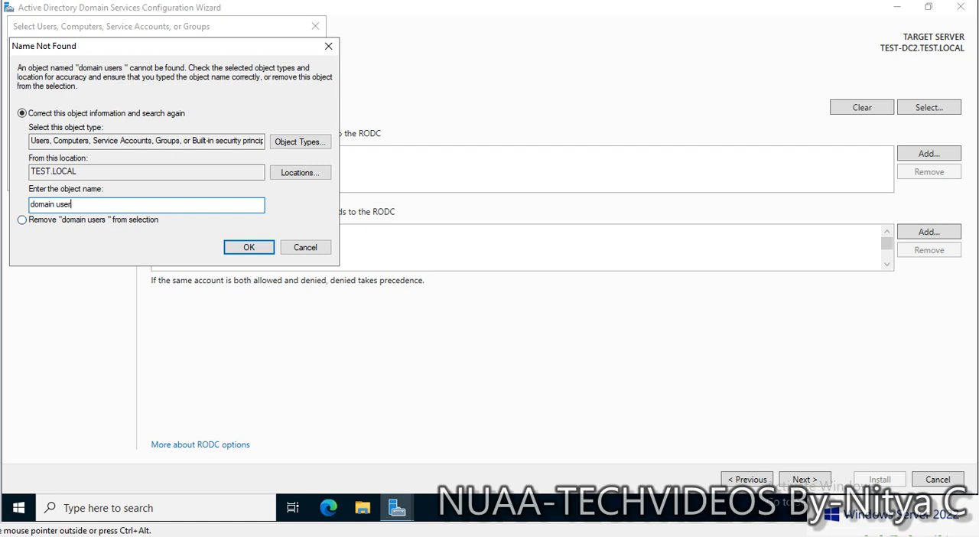
{"action": "type", "text": "s"}
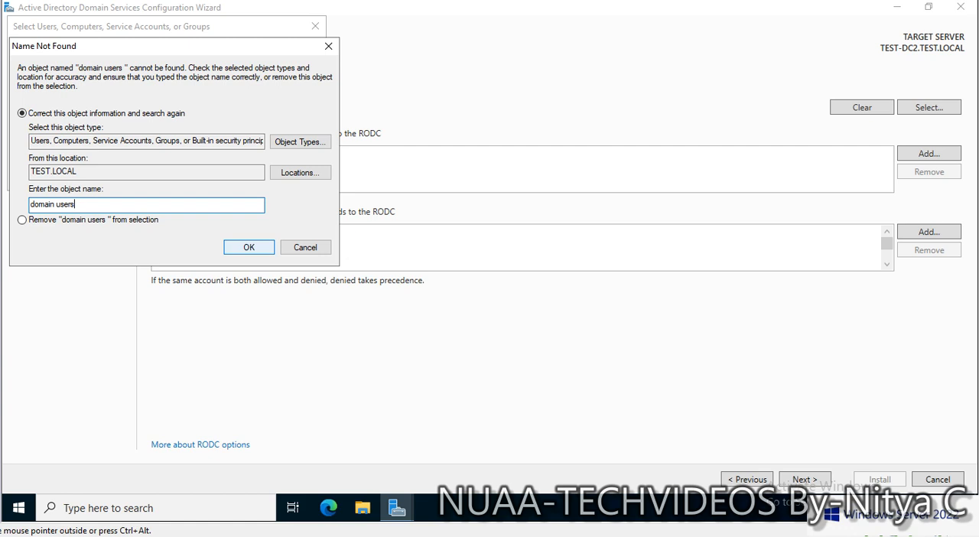
{"action": "left_click", "coordinate": [247, 246]}
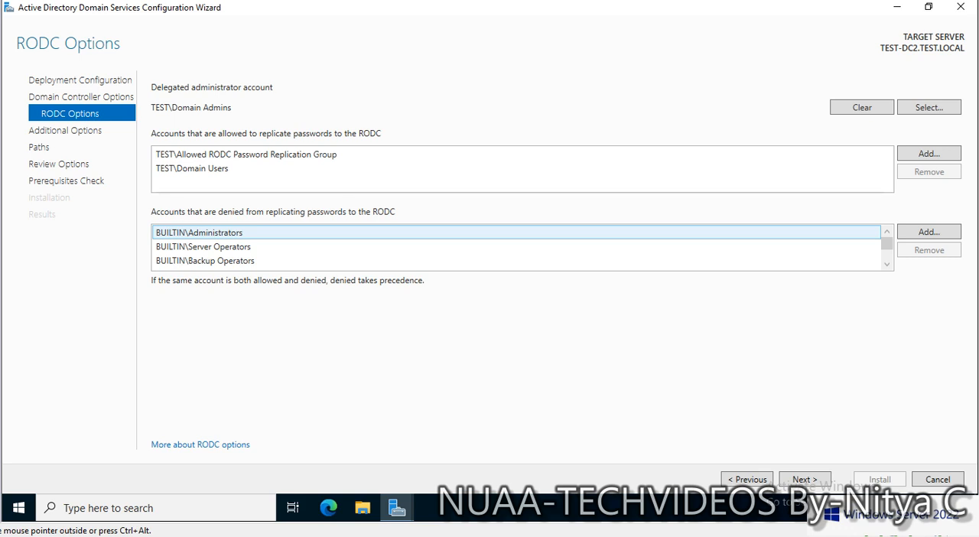
Advance past the RODC Options page to Additional Options.
{"action": "scroll", "scroll_direction": "down", "scroll_amount": 3}
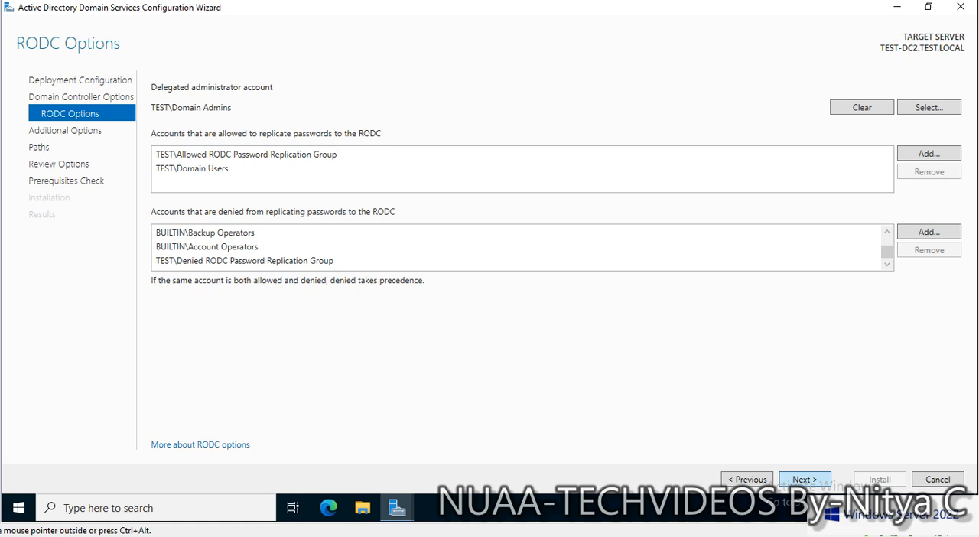
{"action": "left_click", "coordinate": [804, 479]}
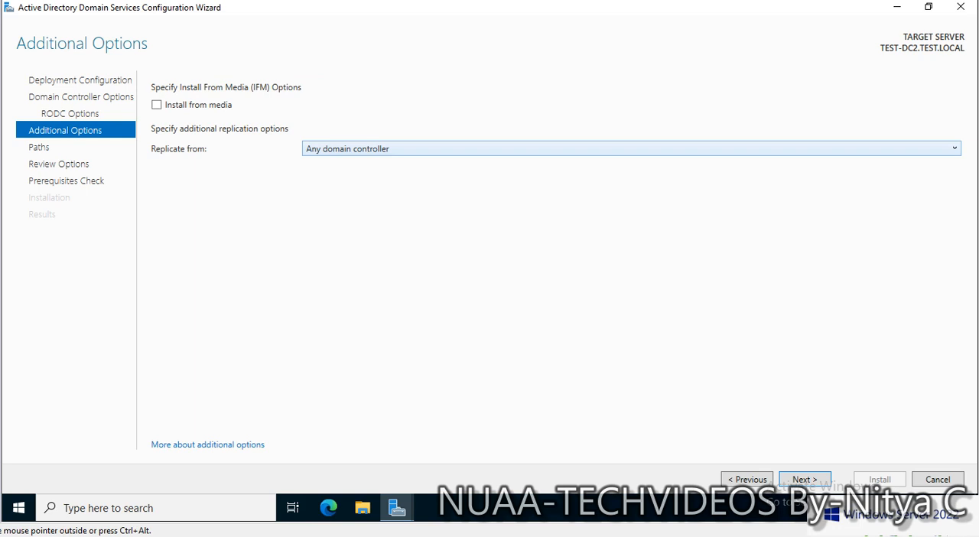
Review replication sources including TEST-DC1.TEST.LOCAL and keep replicating from any domain controller.
{"action": "left_click", "coordinate": [953, 149]}
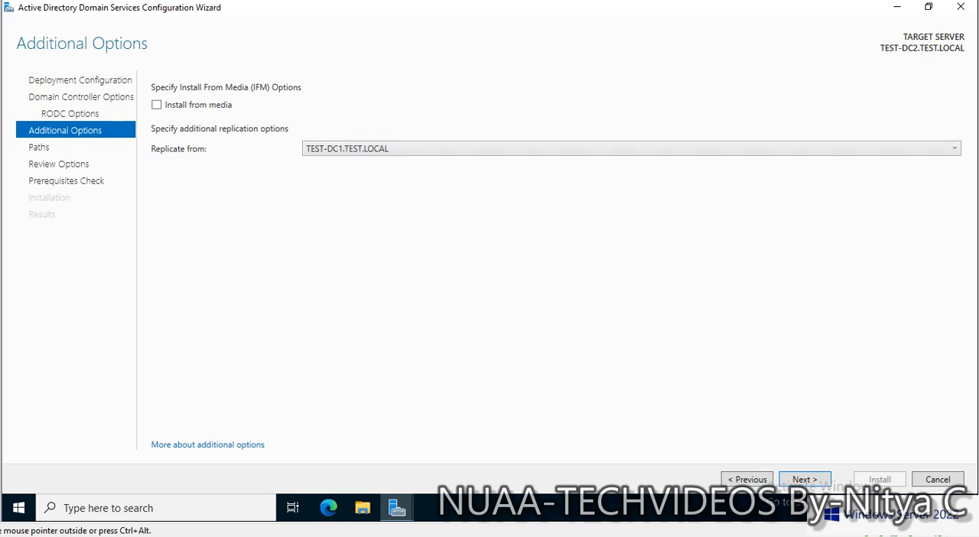
{"action": "left_click", "coordinate": [954, 147]}
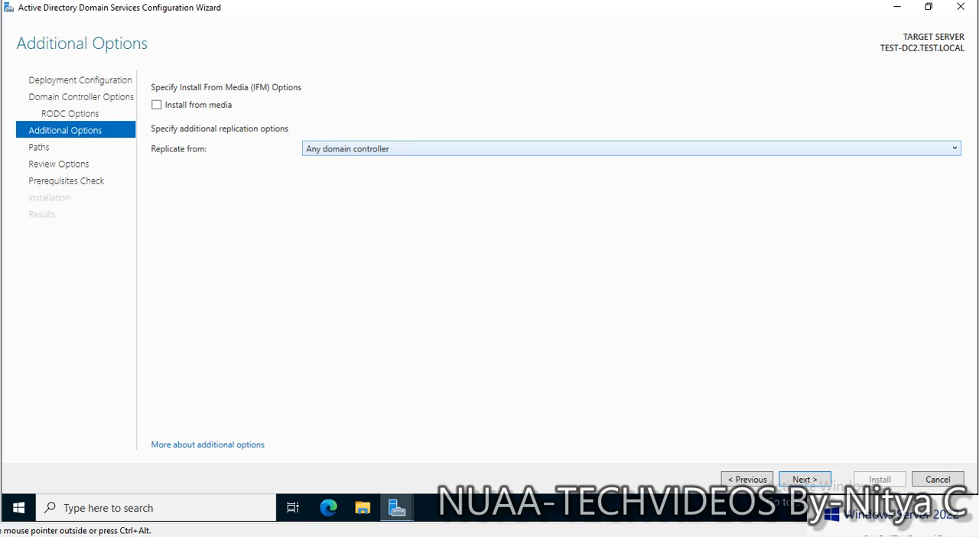
{"action": "left_click", "coordinate": [955, 149]}
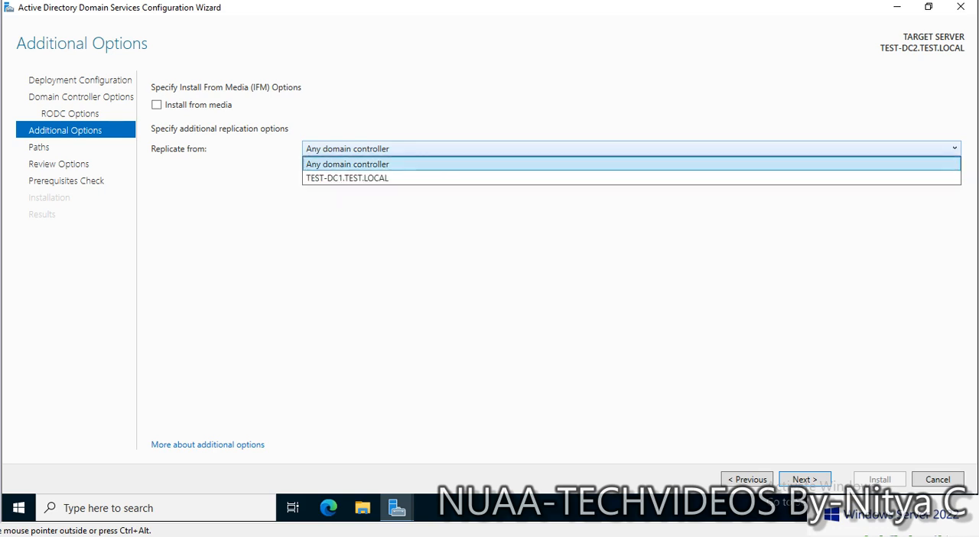
{"action": "left_click", "coordinate": [805, 479]}
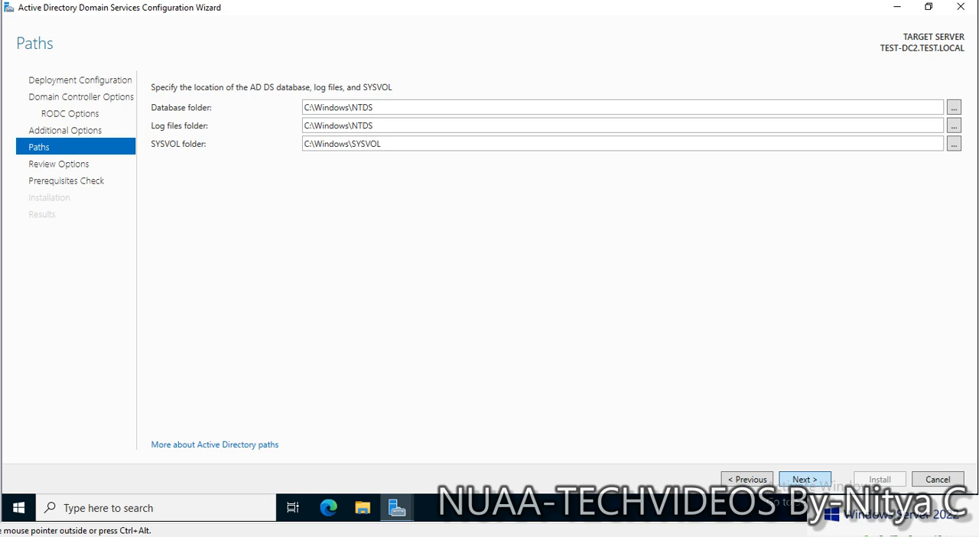
Accept default database, log and SYSVOL folders and view the PowerShell deployment script from Review Options.
{"action": "left_click", "coordinate": [805, 479]}
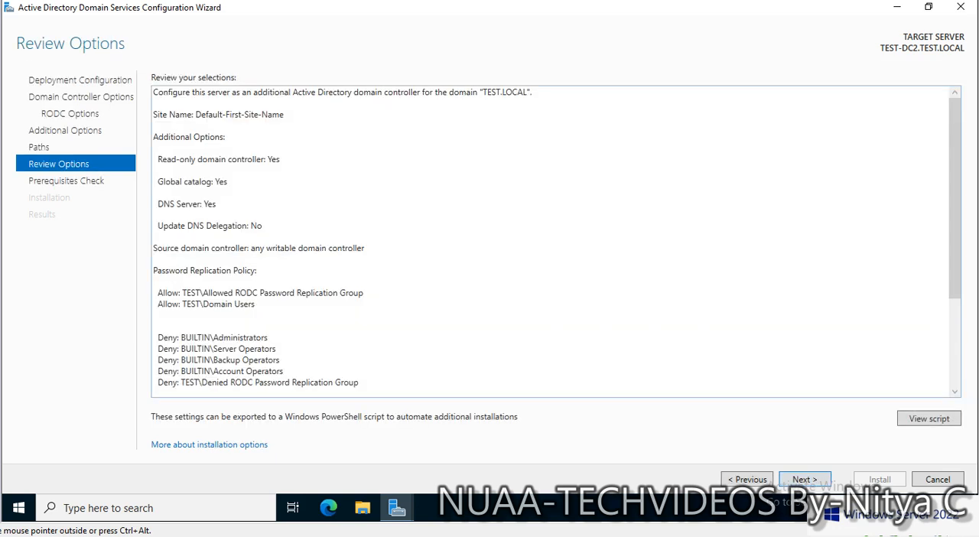
{"action": "scroll", "scroll_direction": "down", "scroll_amount": 3}
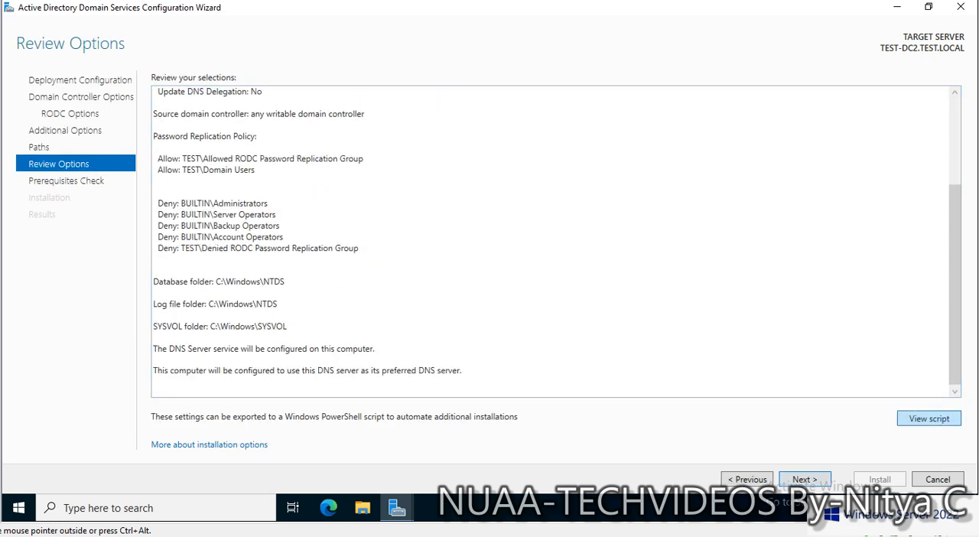
{"action": "left_click", "coordinate": [928, 419]}
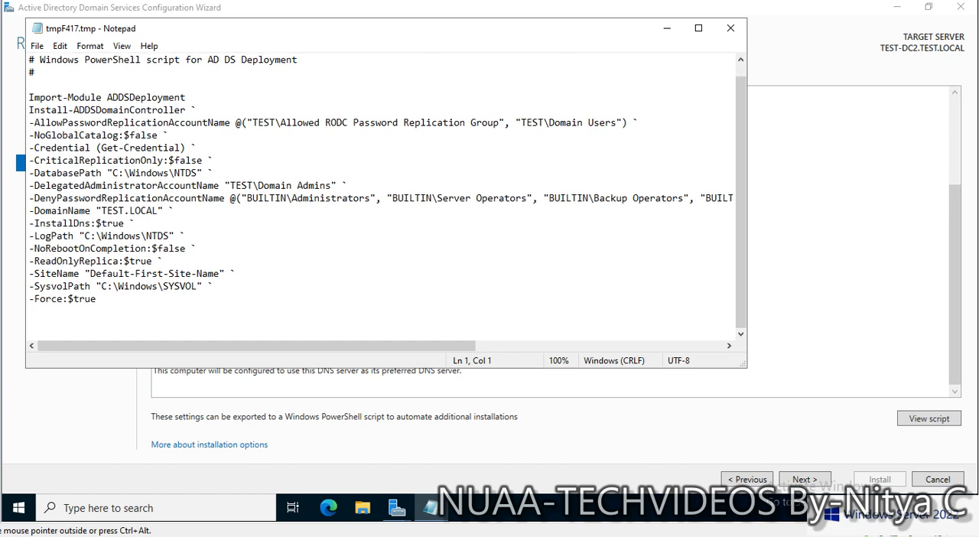
Read the deployment script in Notepad, close it, and run the prerequisite checks for TEST-DC2.
{"action": "scroll", "scroll_direction": "up", "scroll_amount": 3}
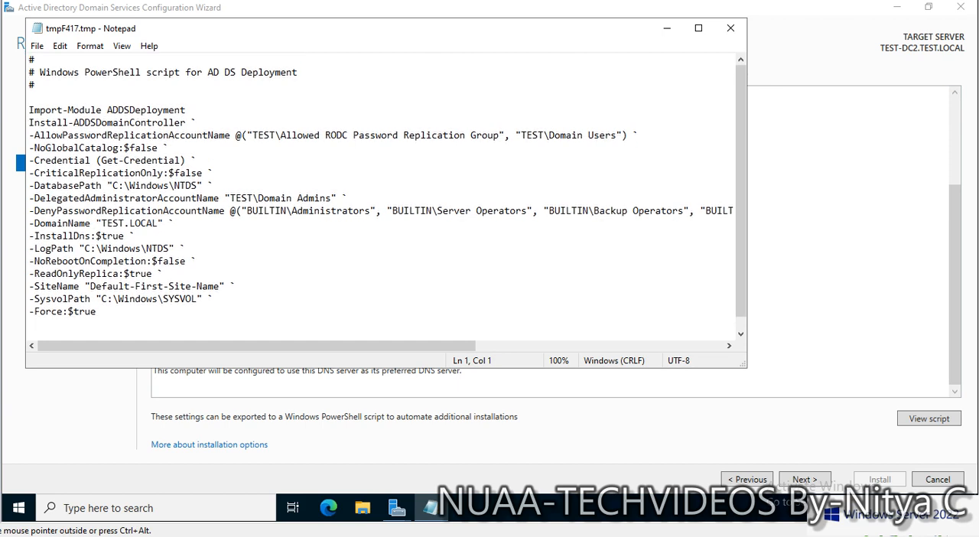
{"action": "left_click", "coordinate": [730, 28]}
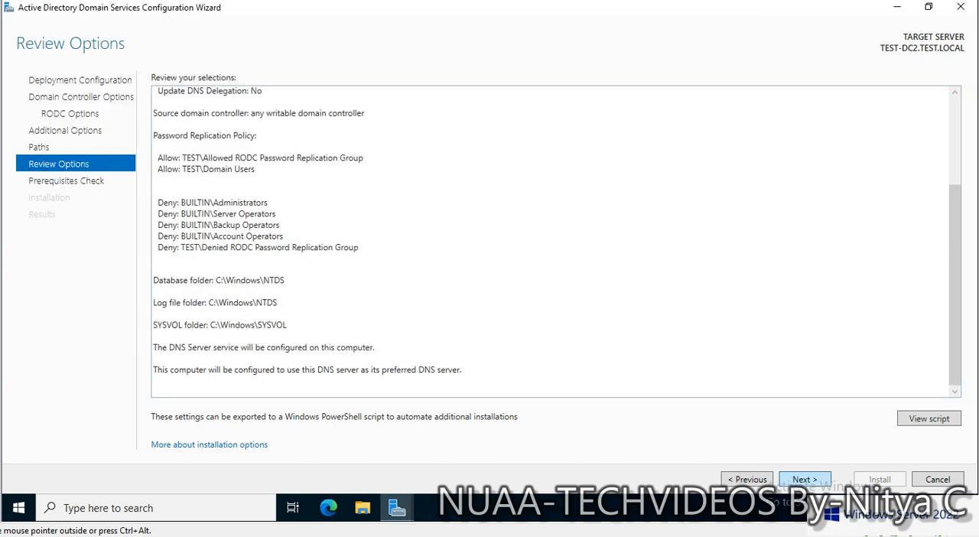
{"action": "left_click", "coordinate": [803, 479]}
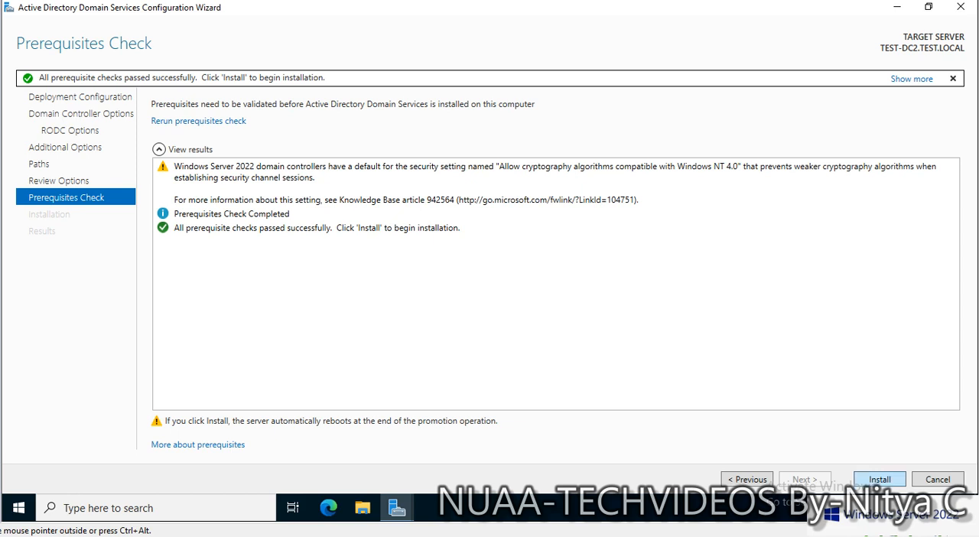
Start the Active Directory Domain Services installation from the Prerequisites Check page.
{"action": "left_click", "coordinate": [878, 478]}
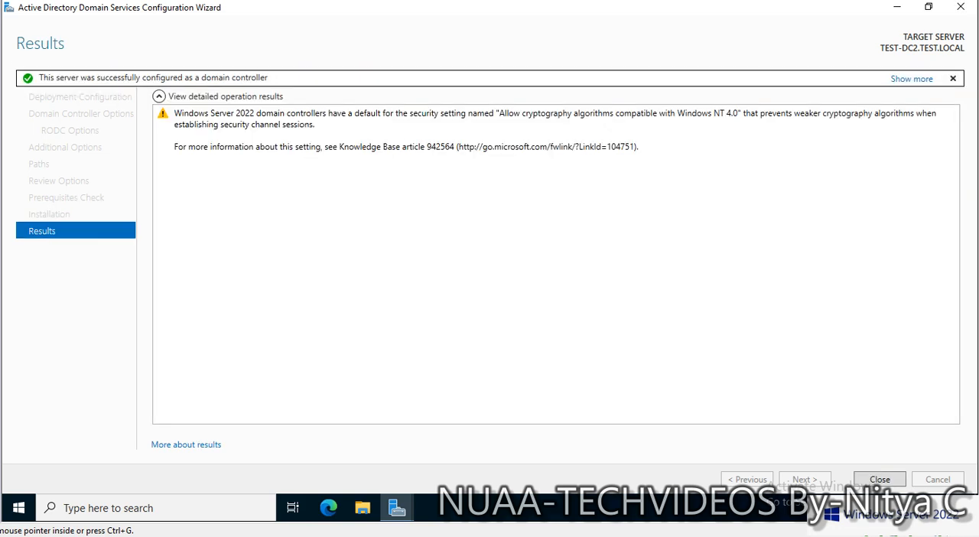
Dismiss the sign-out notice and close the promotion wizard so TEST-DC2 restarts.
{"action": "left_click", "coordinate": [878, 478]}
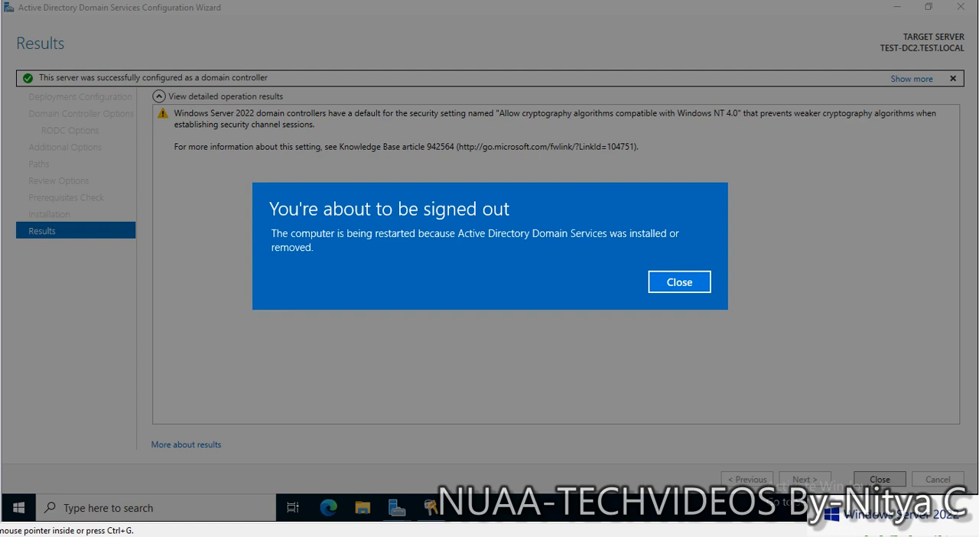
{"action": "left_click", "coordinate": [679, 281]}
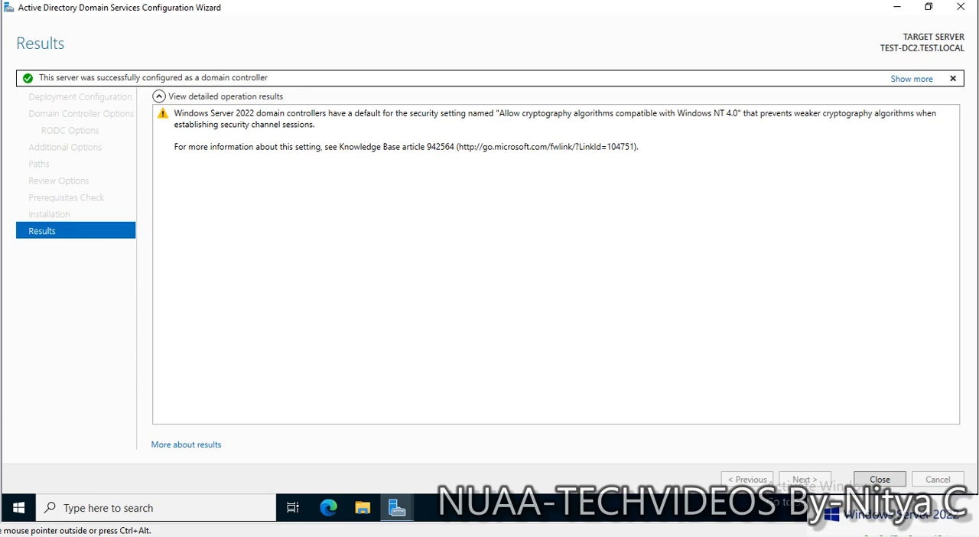
{"action": "left_click", "coordinate": [878, 479]}
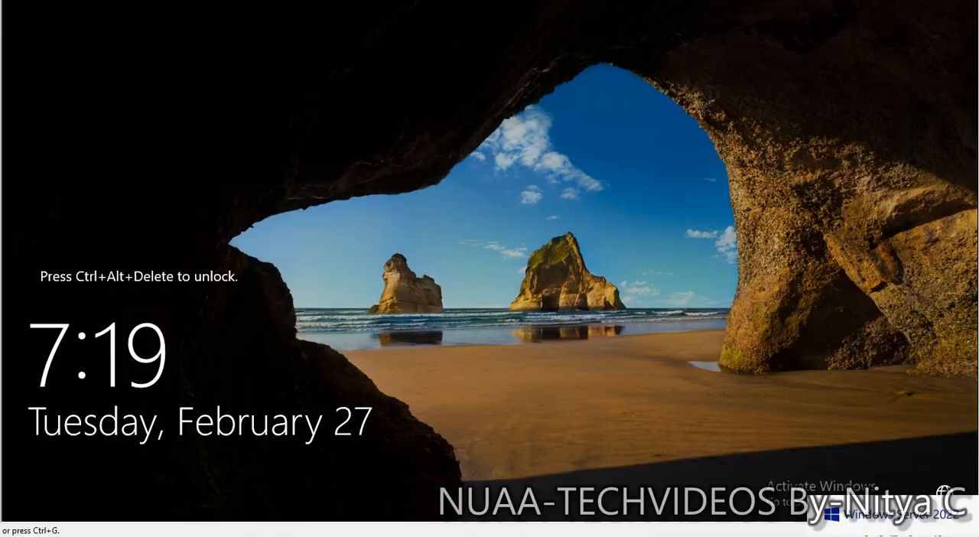
Sign back in to TEST-DC2 so the Server Manager dashboard lists AD DS and DNS.
{"action": "key", "text": "ctrl+alt+delete"}
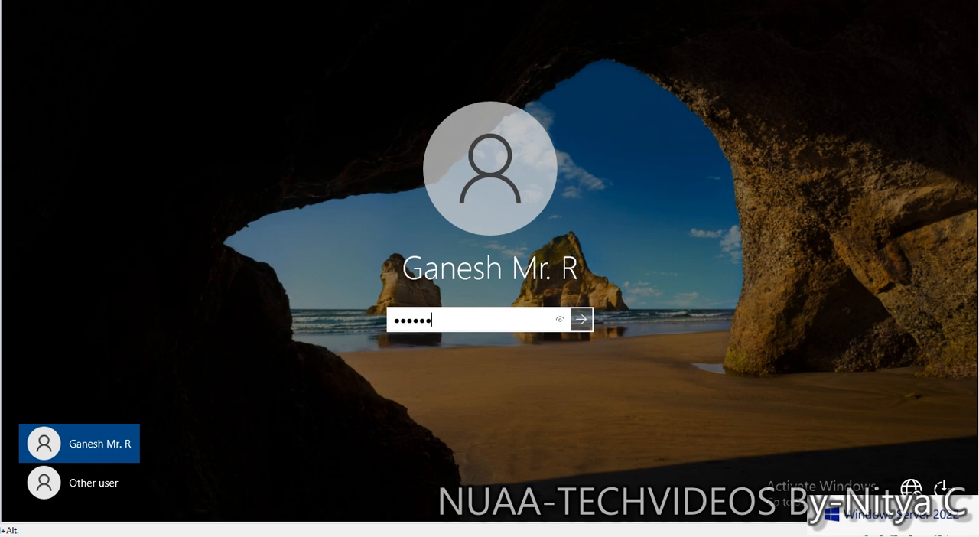
{"action": "left_click", "coordinate": [582, 318]}
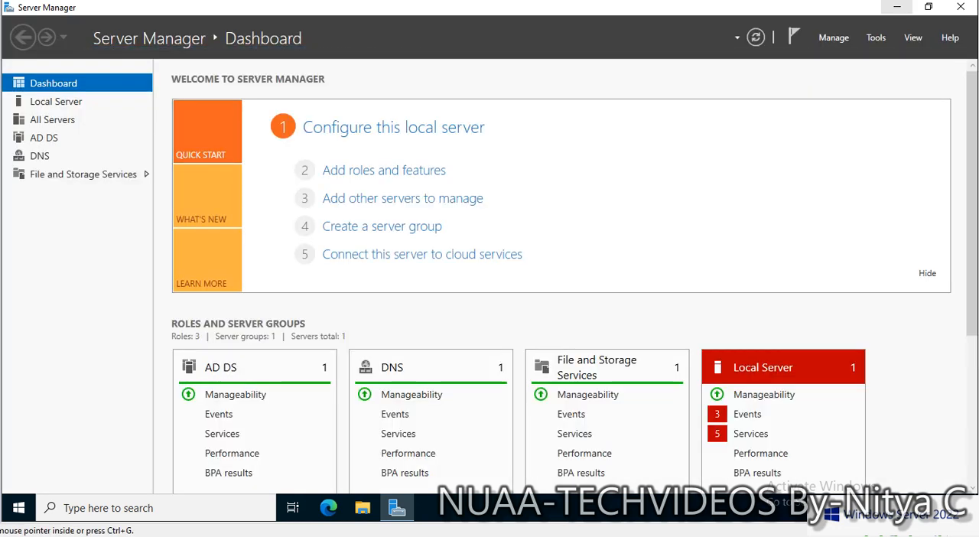
Browse Active Directory Users and Computers to the TEST.LOCAL Domain Controllers container.
{"action": "left_click", "coordinate": [875, 37]}
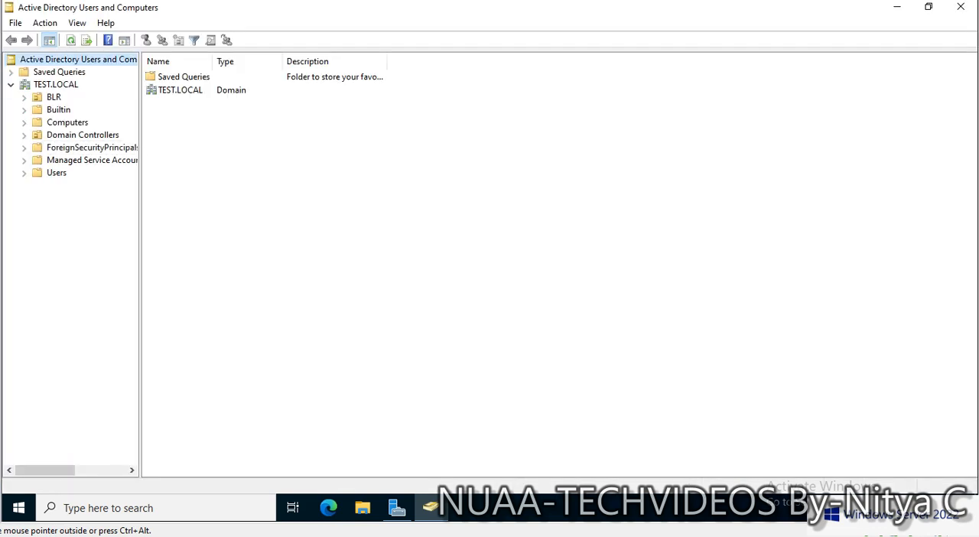
{"action": "left_click", "coordinate": [56, 84]}
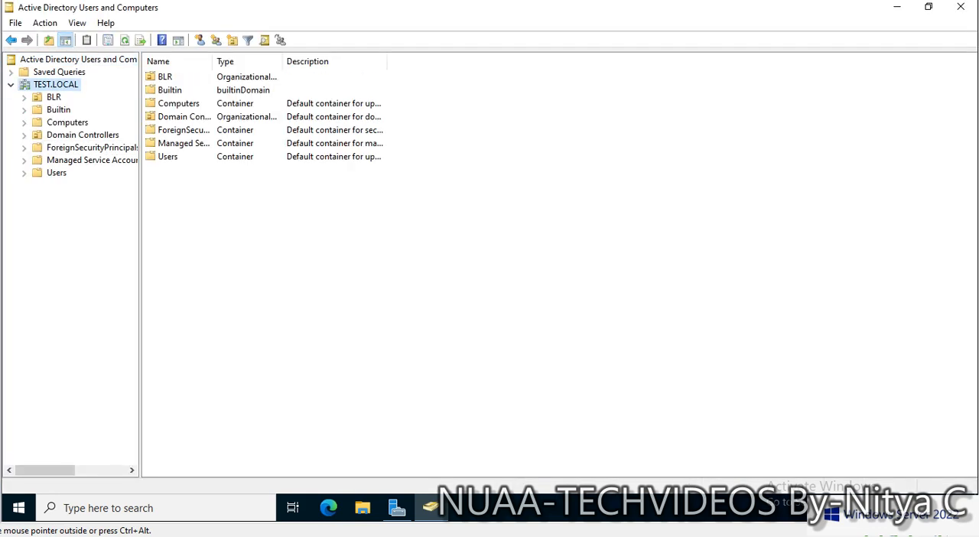
{"action": "left_click", "coordinate": [53, 96]}
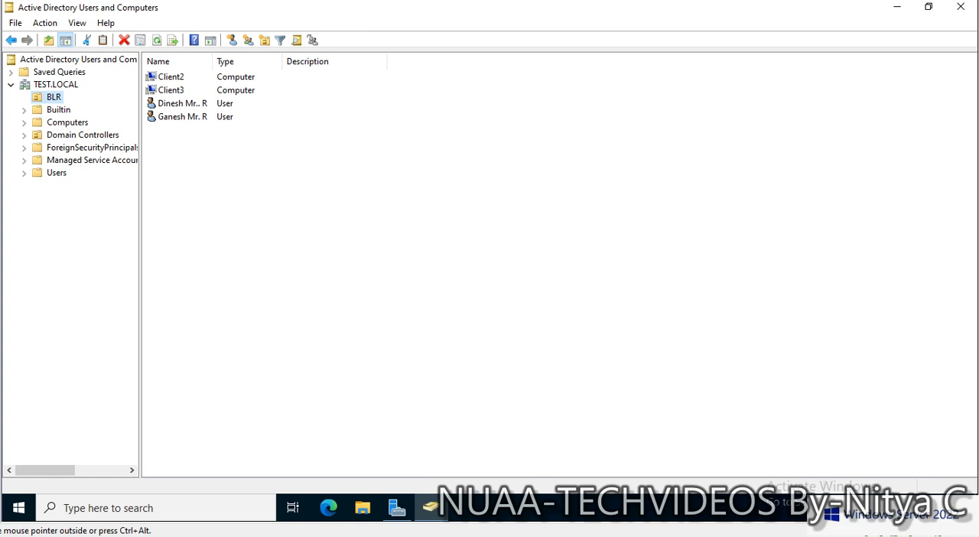
{"action": "left_click", "coordinate": [83, 135]}
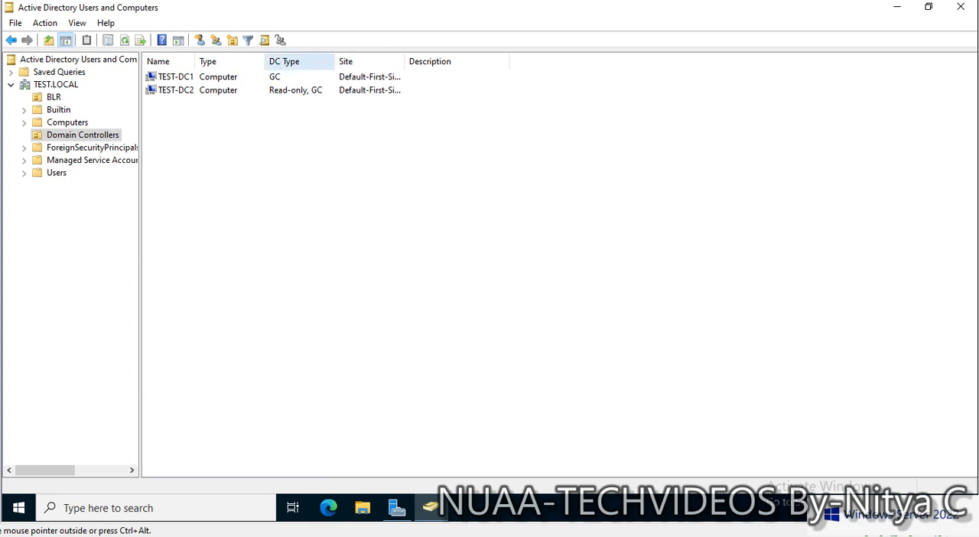
Review TEST-DC2's properties confirming it is a Read-only GC, then close them.
{"action": "double_click", "coordinate": [174, 89]}
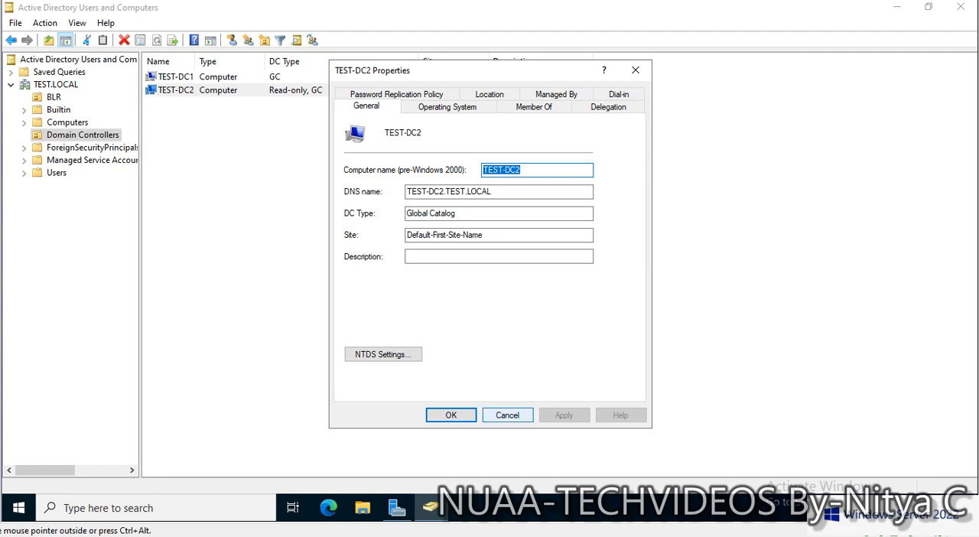
{"action": "left_click", "coordinate": [508, 415]}
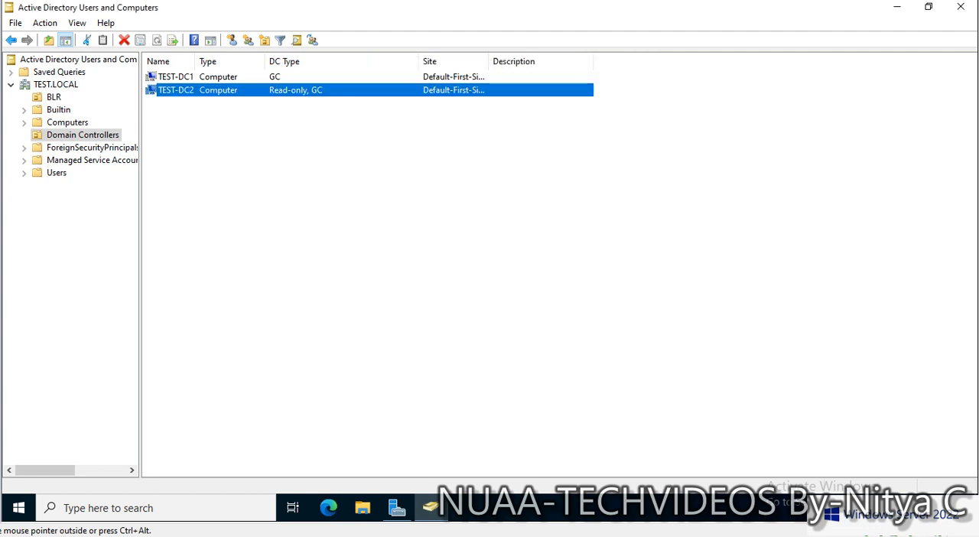